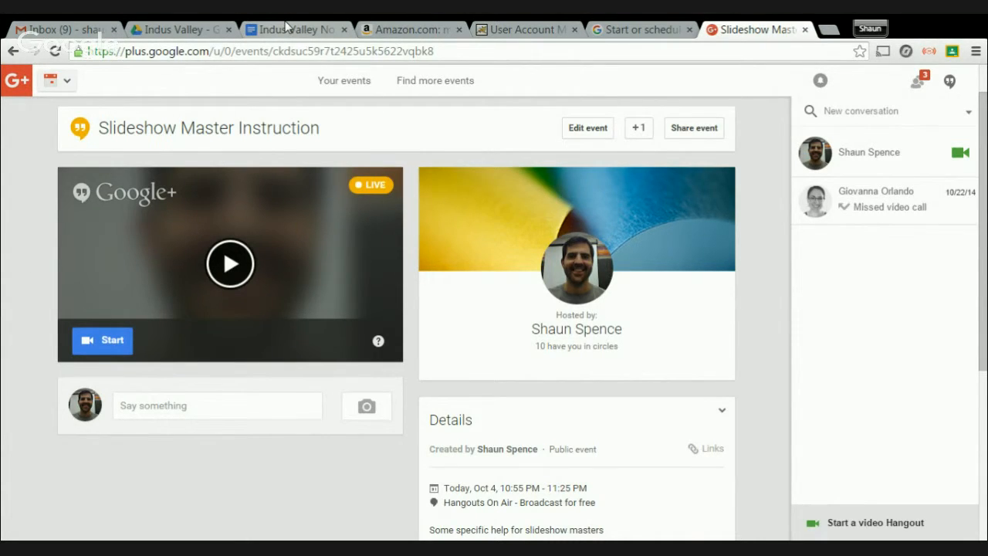
Open the Indus Valley Notes document and read down to its Trade/Travel example box
left_click(296, 29)
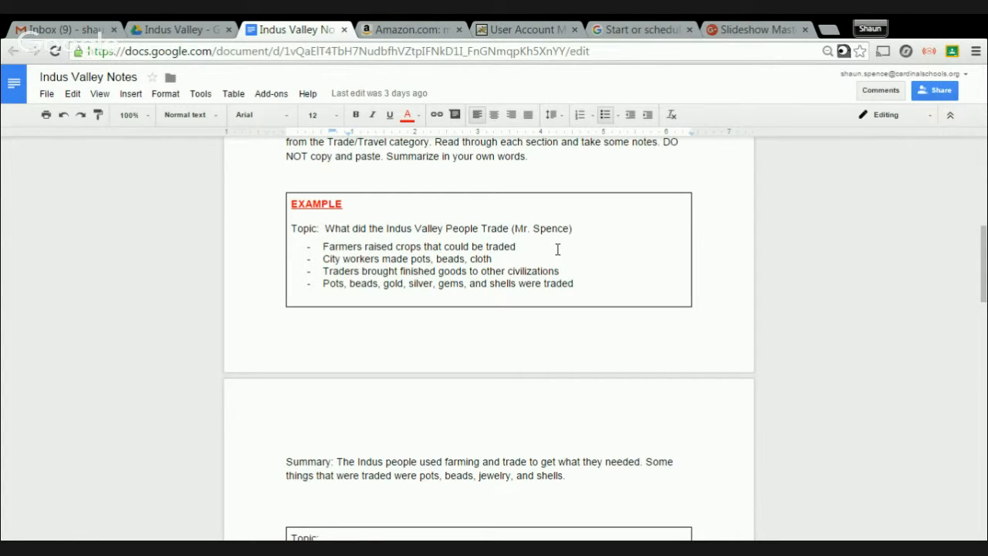
scroll("down", 3)
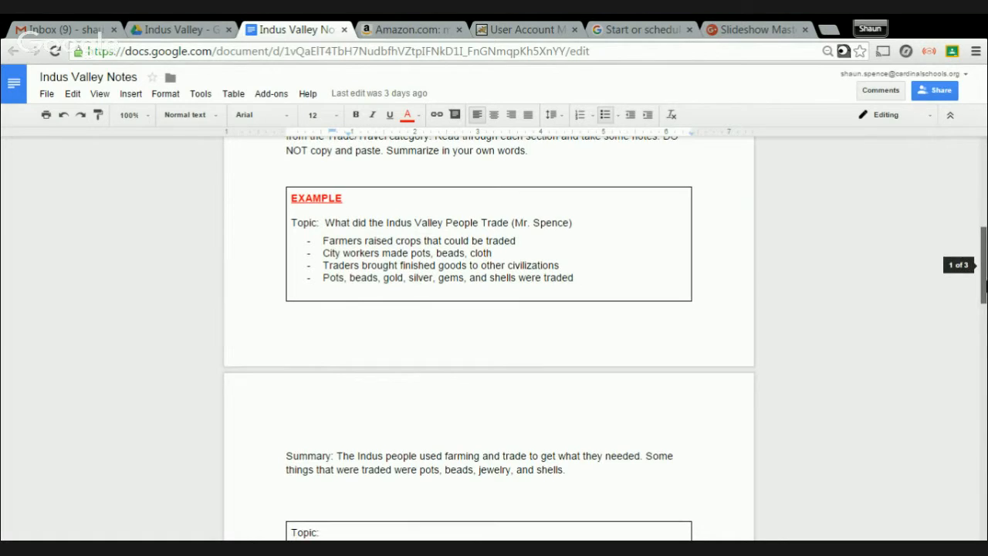
scroll("down", 3)
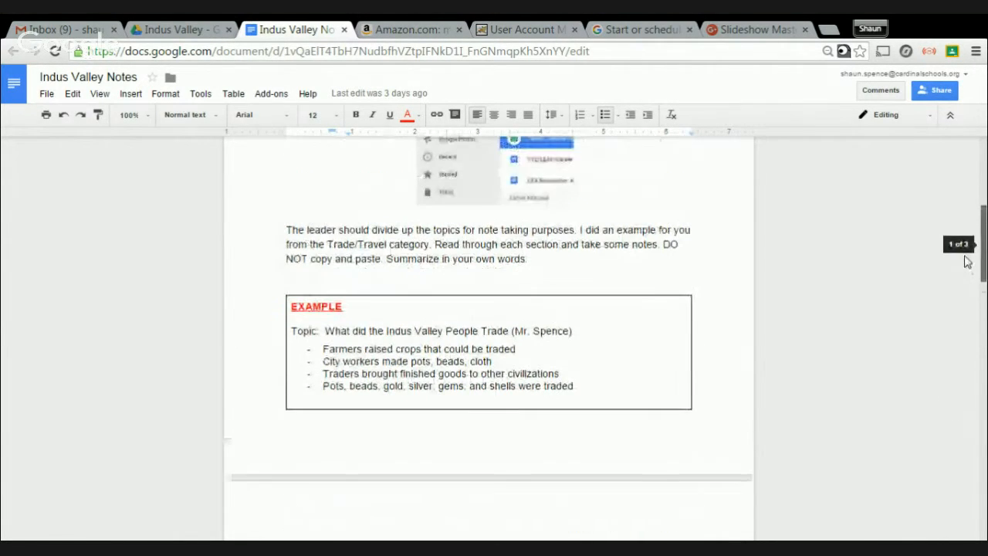
scroll("down", 3)
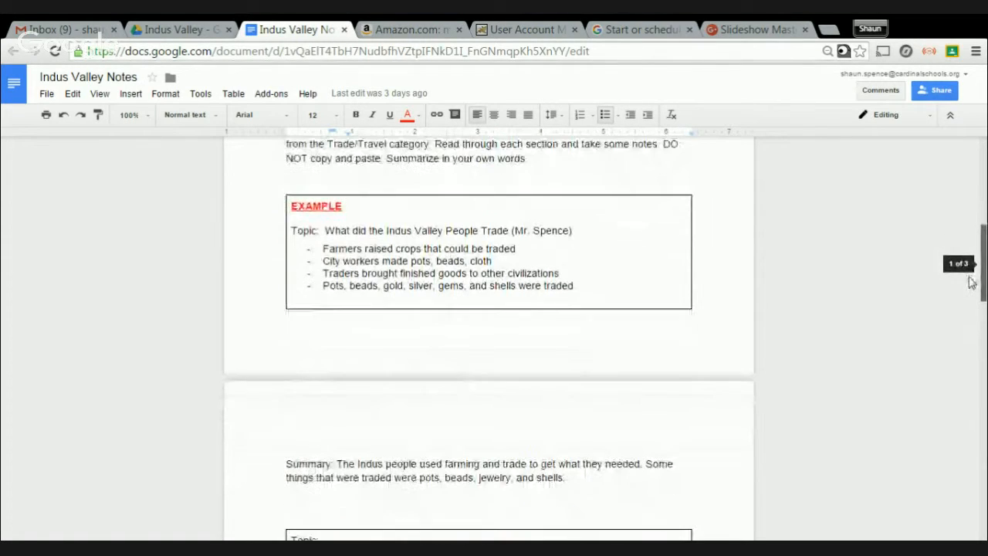
scroll("down", 3)
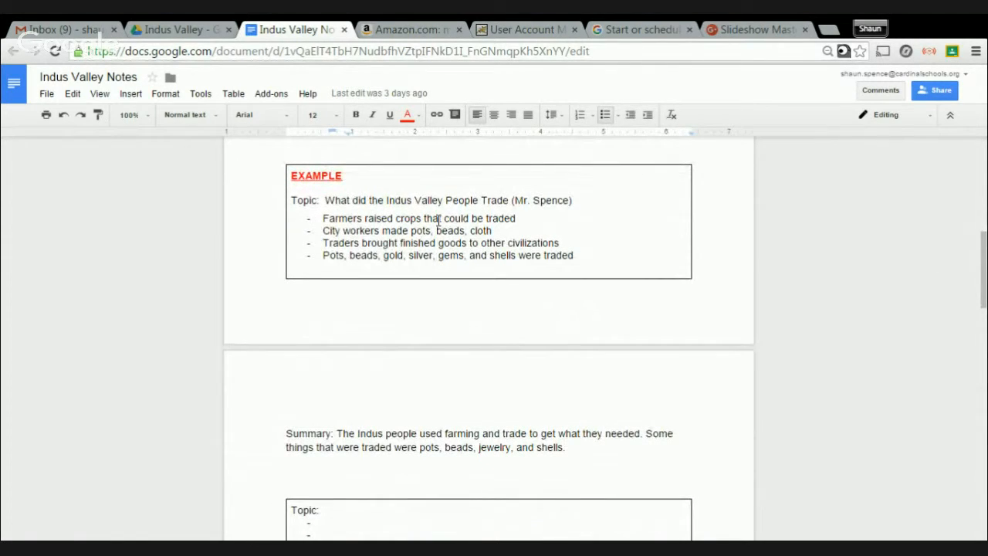
mouse_move(238, 189)
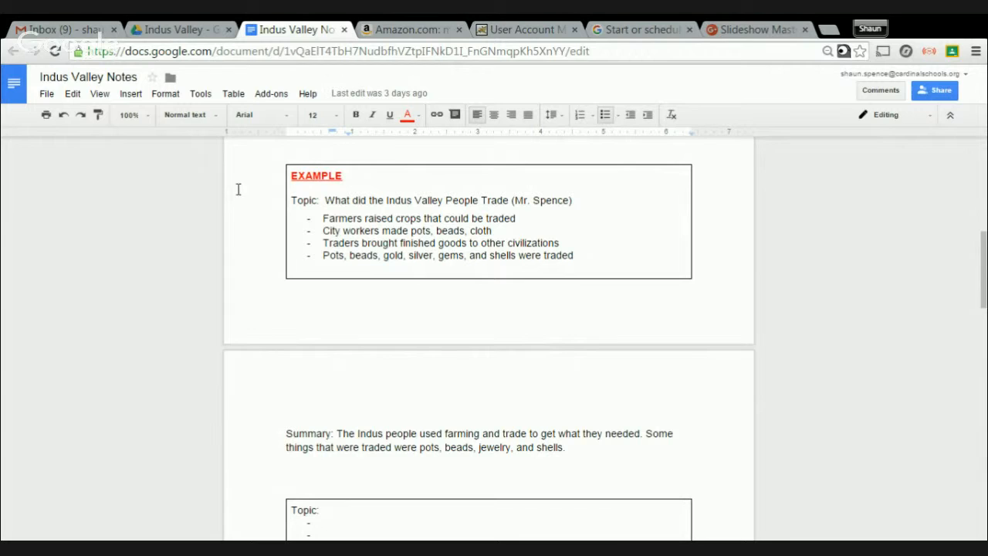
Make a copy of the notes under the default name 'Copy of Indus Valley Notes'
left_click(46, 94)
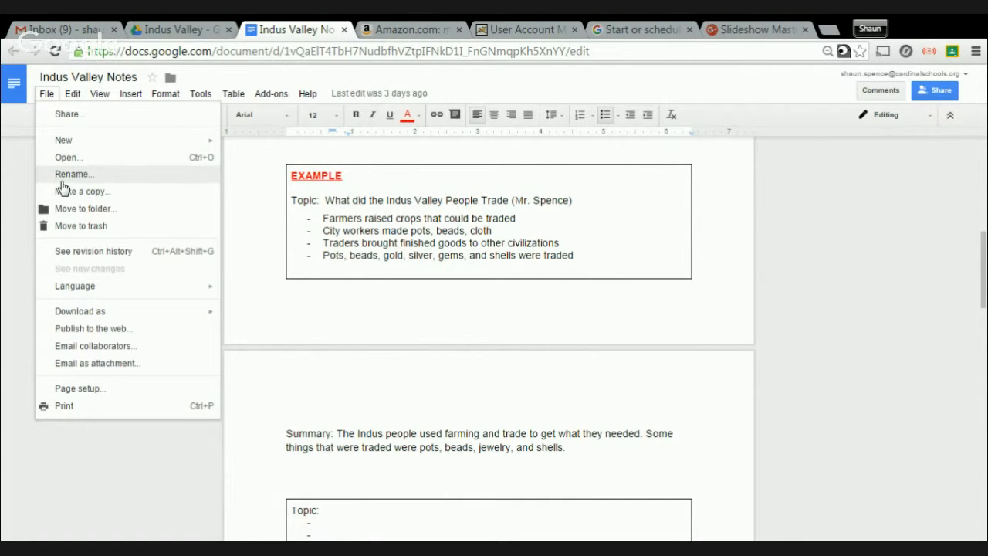
left_click(84, 191)
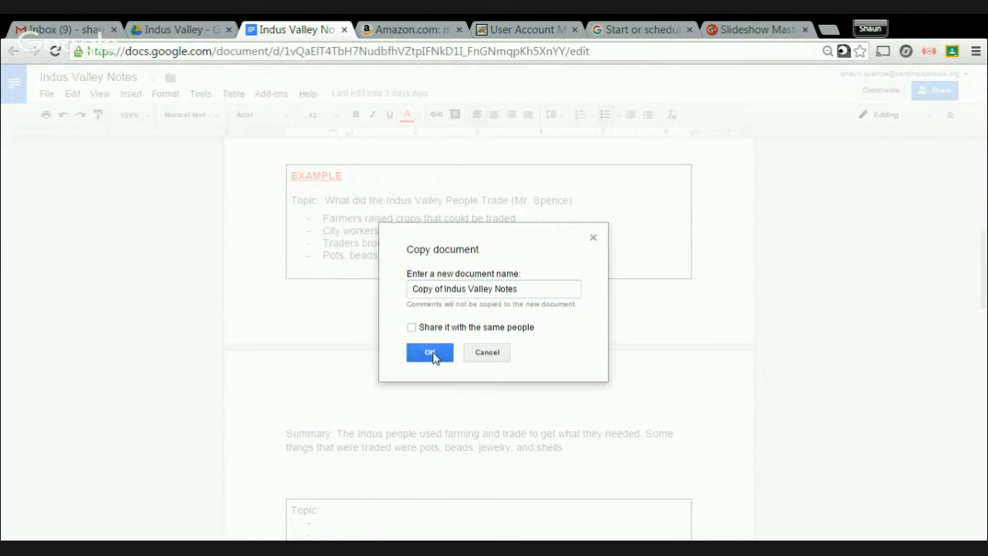
left_click(429, 352)
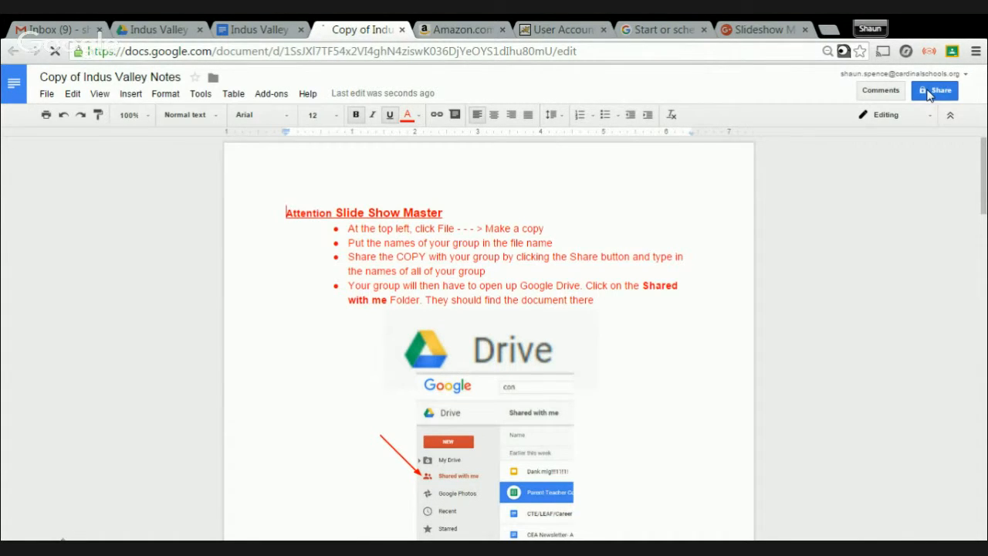
left_click(934, 91)
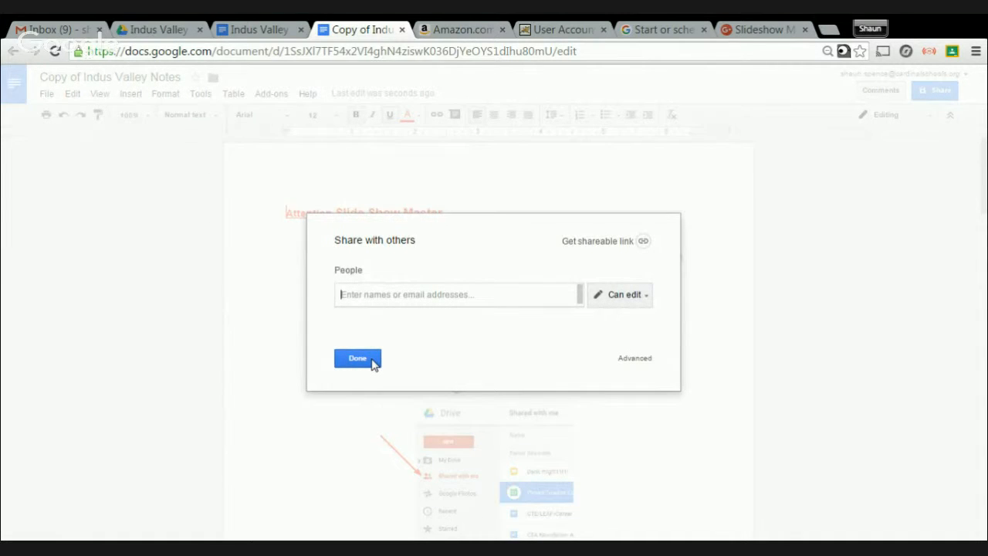
left_click(357, 358)
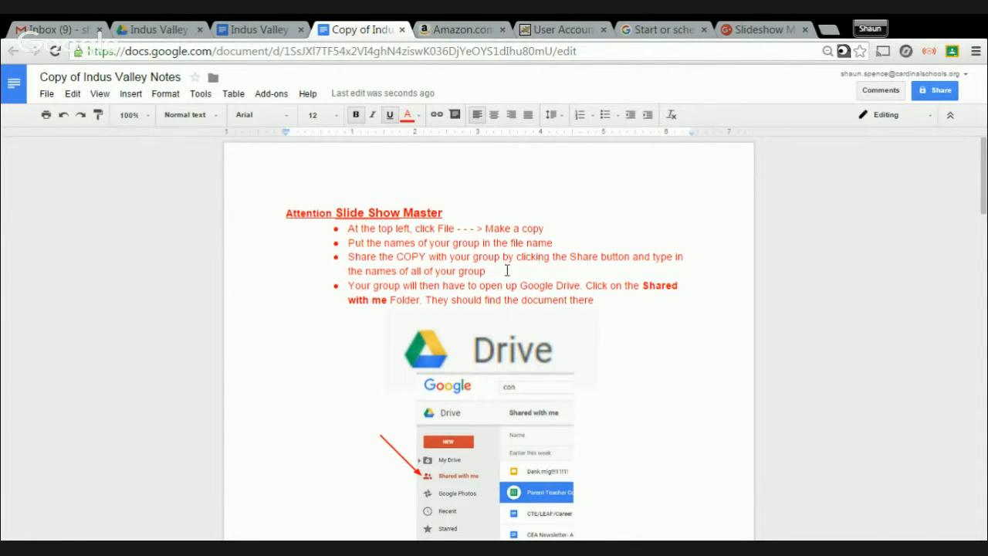
Scroll the copied notes to the Drive screenshot, then switch to the Google Drive tab
scroll("down", 3)
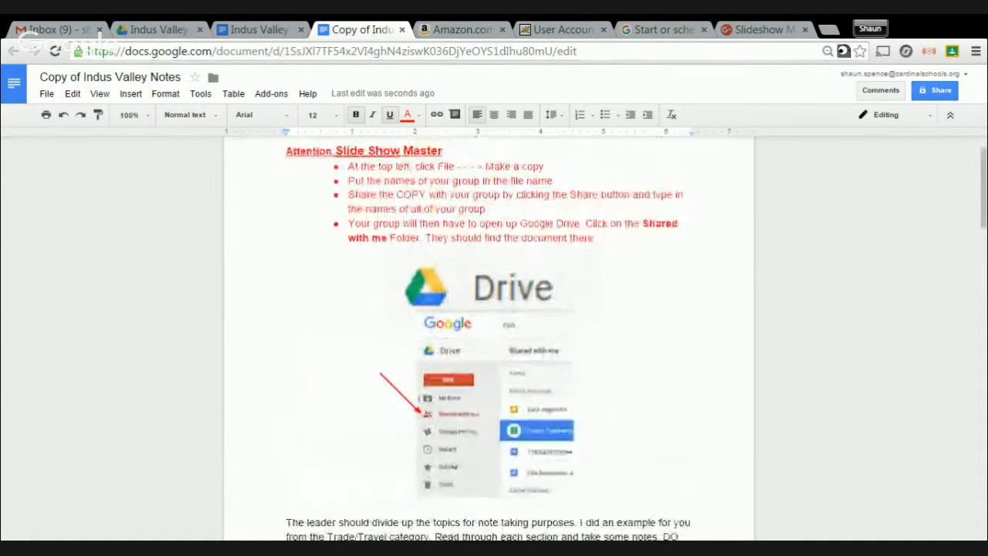
scroll("down", 3)
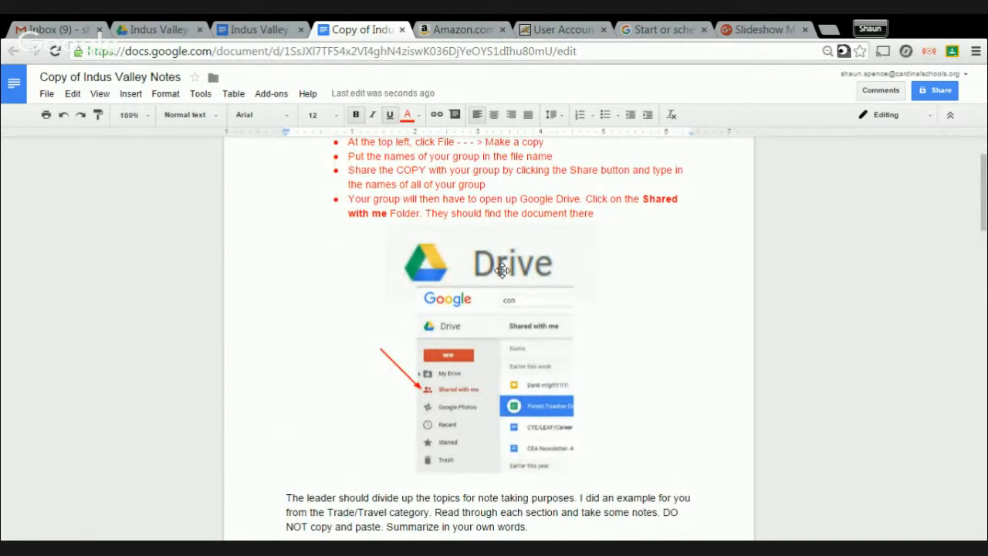
mouse_move(466, 396)
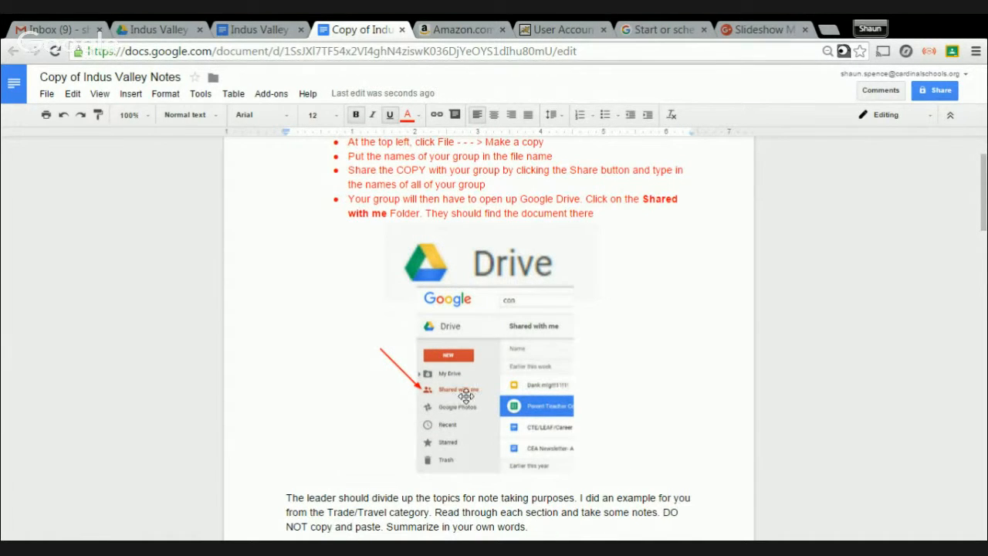
left_click(159, 29)
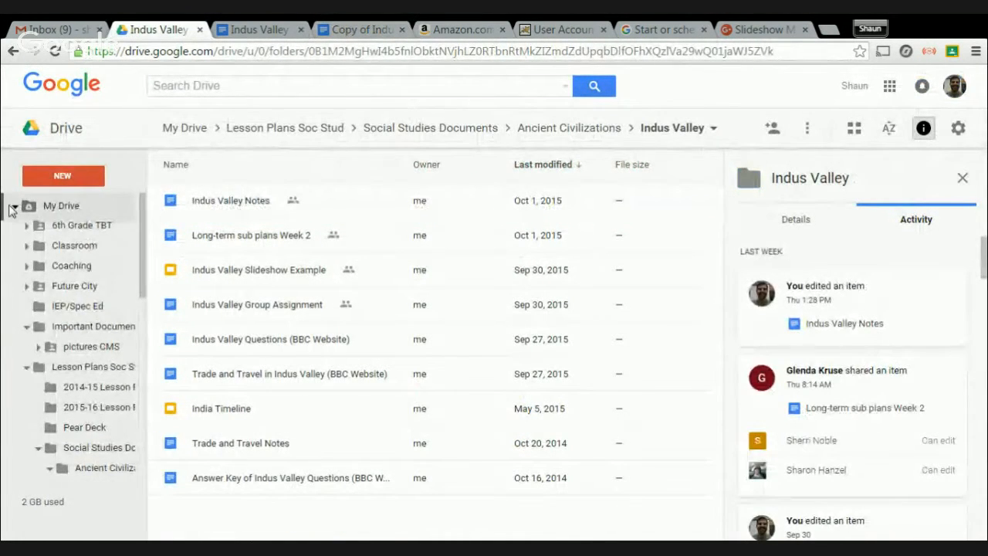
Collapse the My Drive tree, view Shared with me, then return to My Drive
left_click(14, 205)
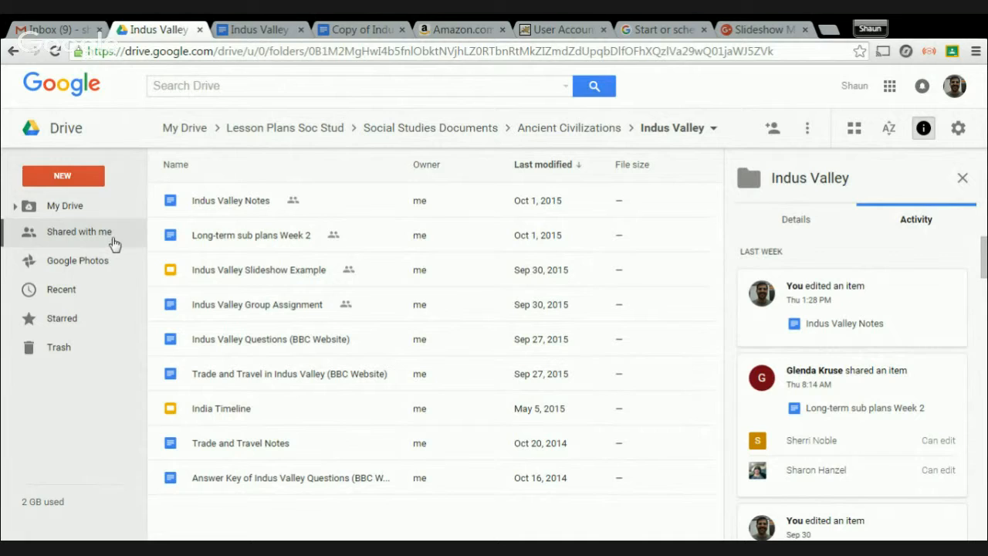
left_click(78, 231)
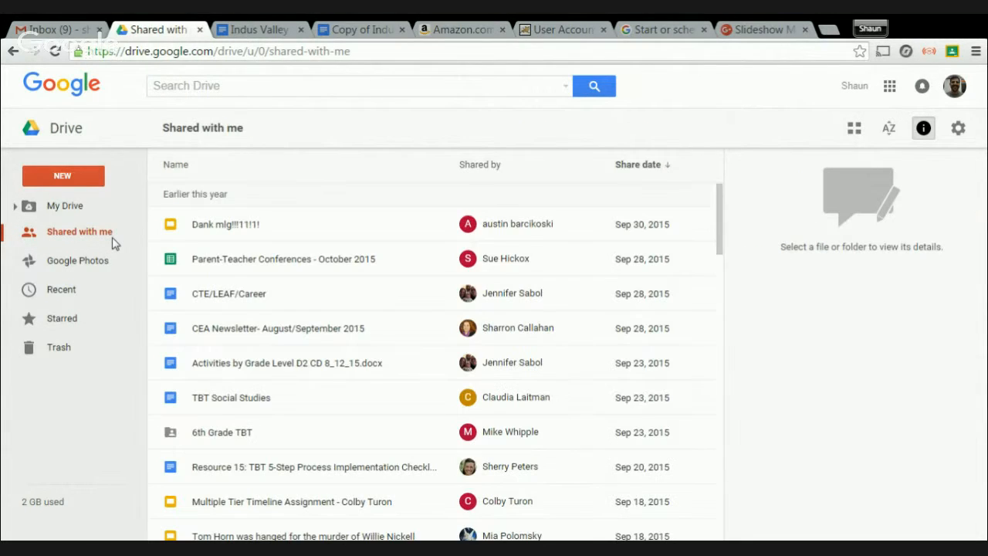
mouse_move(108, 193)
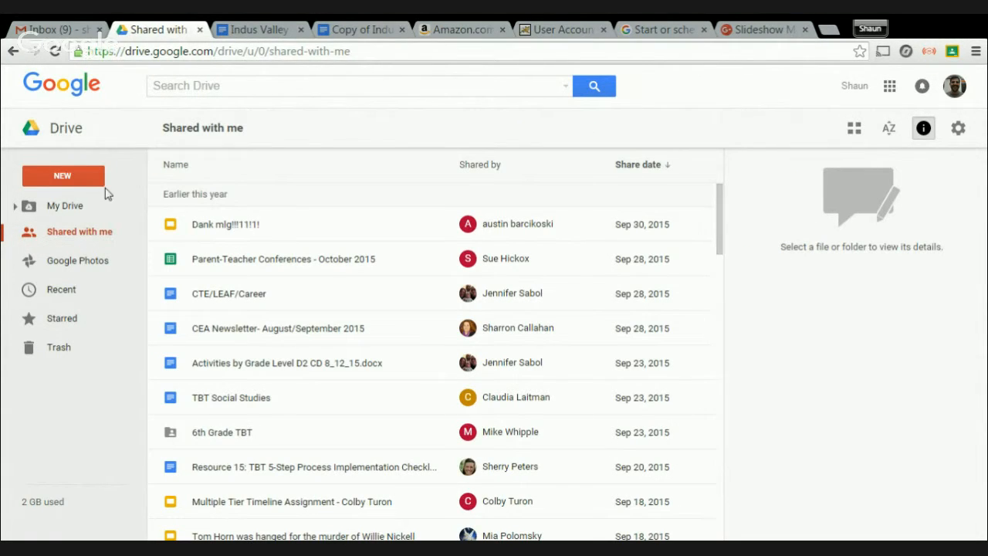
left_click(65, 205)
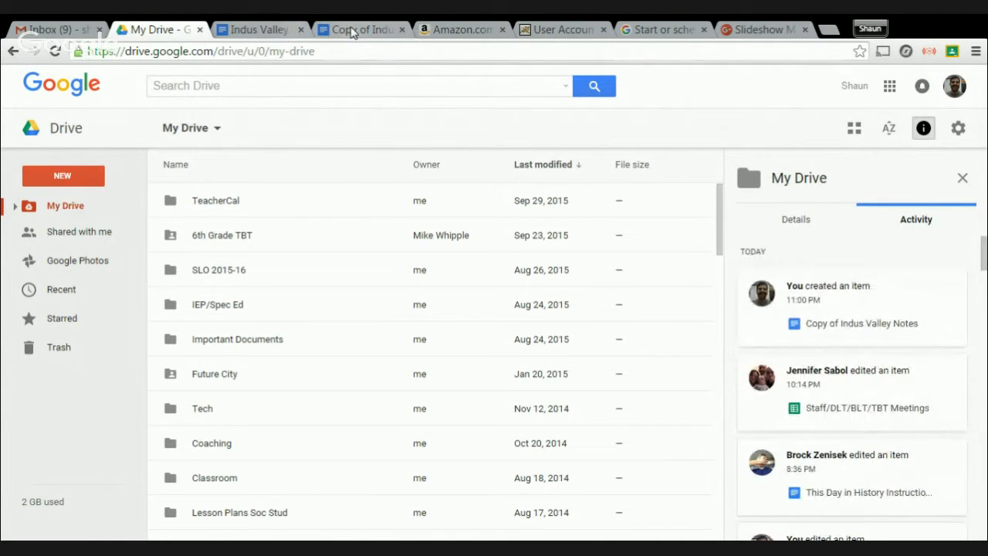
Scroll through Copy of Indus Valley Notes to the trade example and blank Topic/Summary boxes
left_click(361, 29)
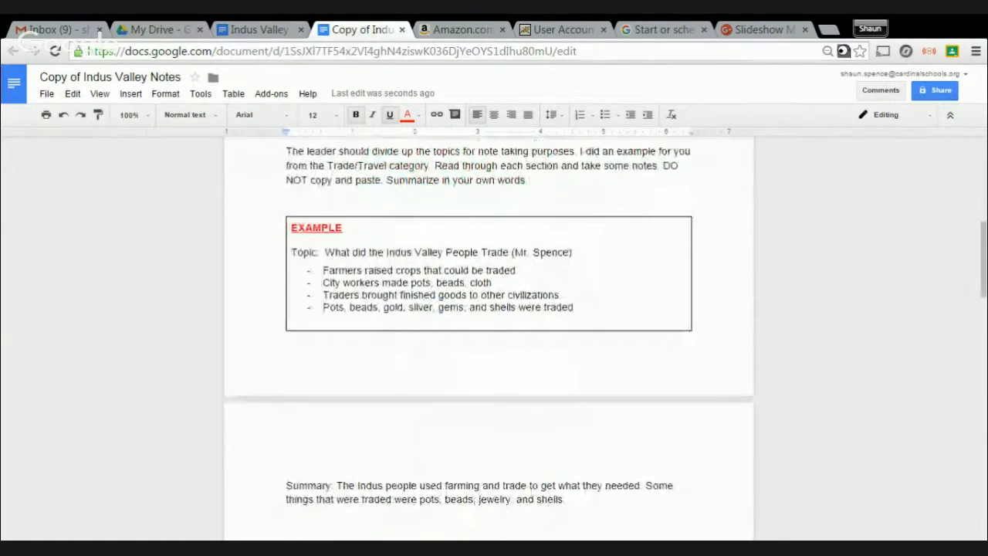
scroll("down", 3)
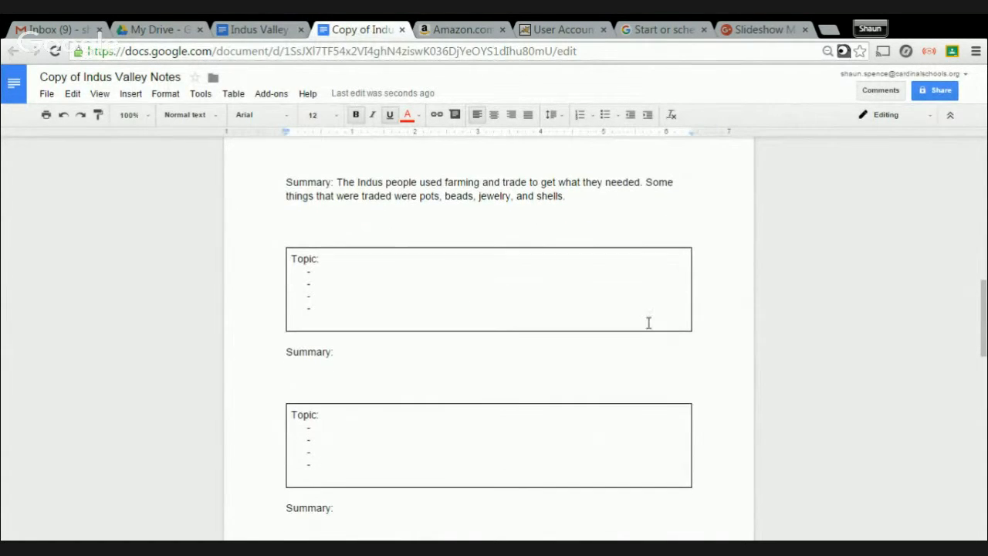
scroll("down", 3)
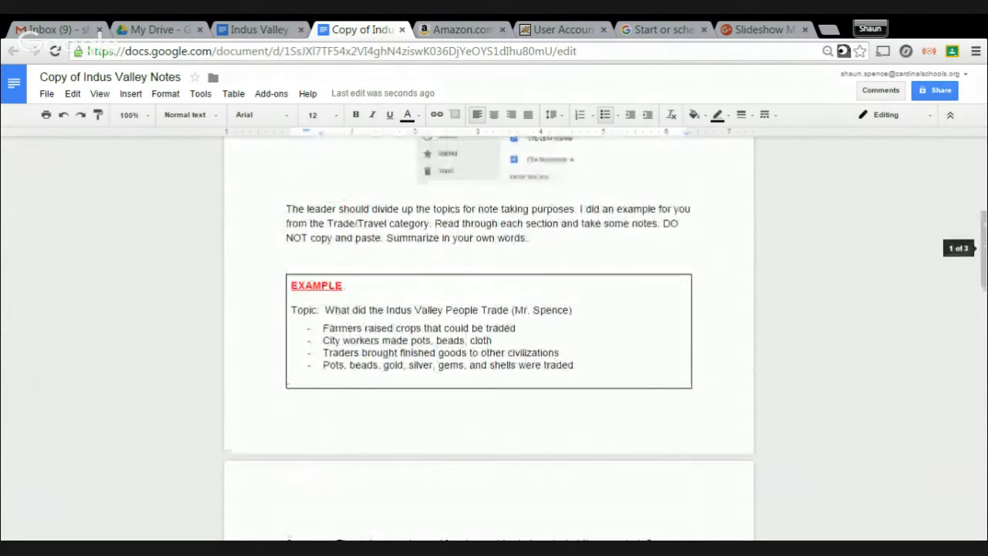
scroll("down", 3)
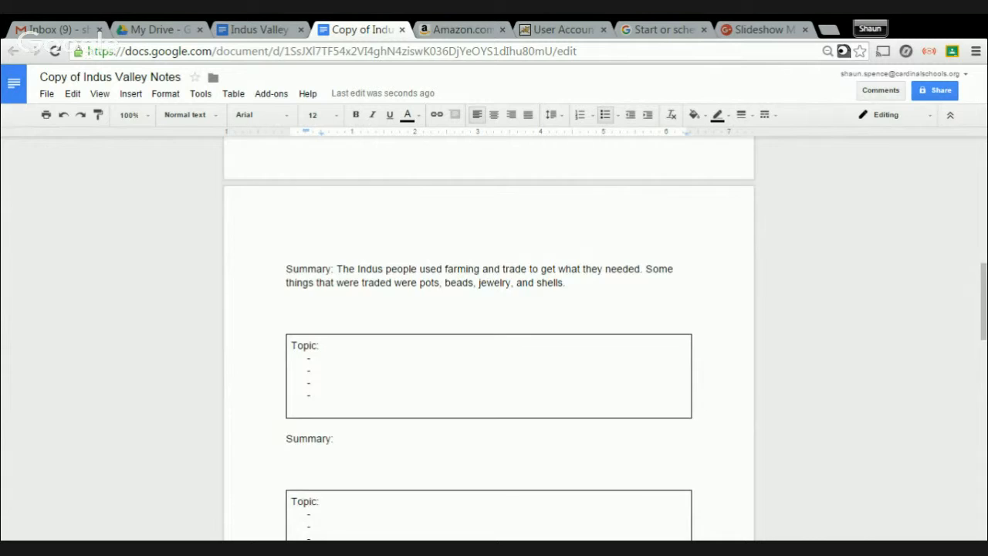
scroll("up", 3)
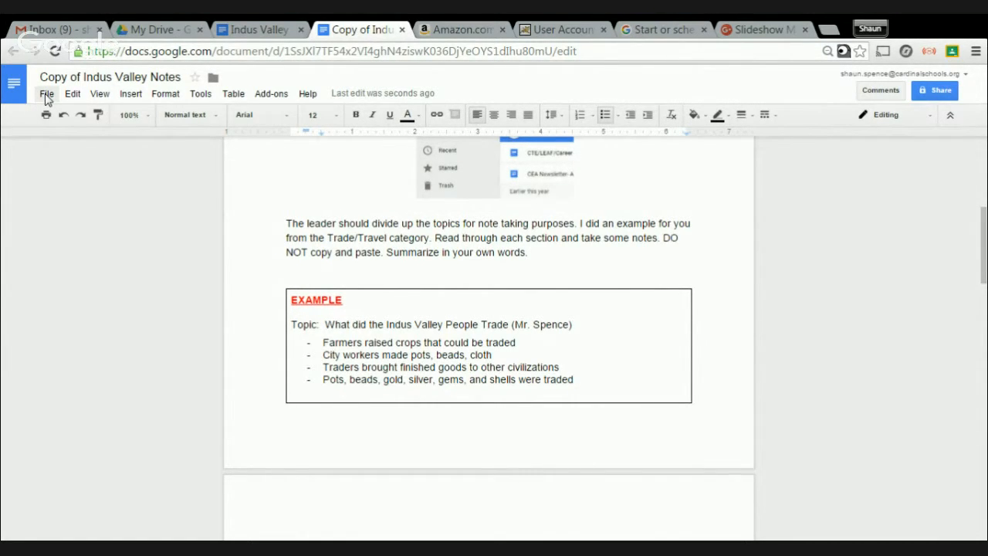
Create a new presentation from the Docs File > New menu
left_click(47, 93)
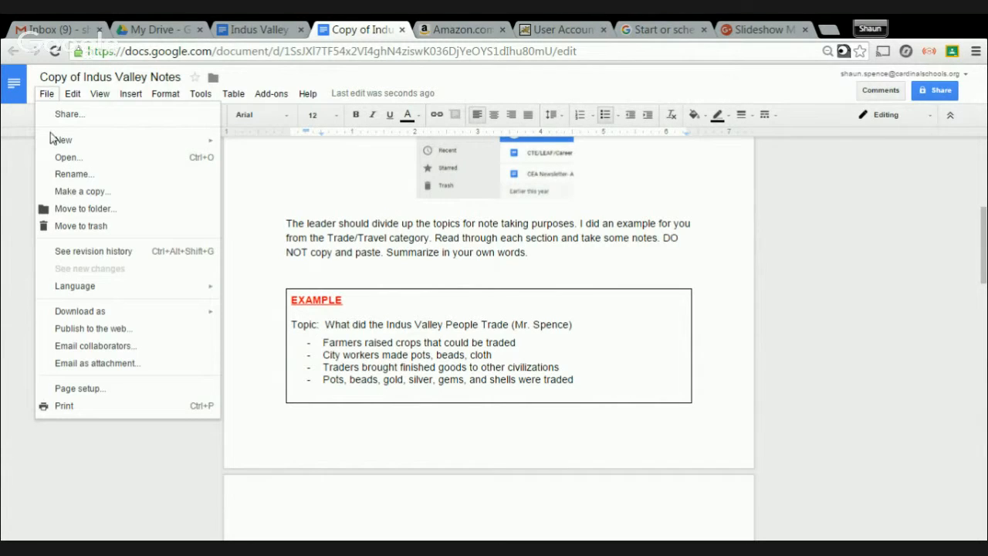
mouse_move(62, 139)
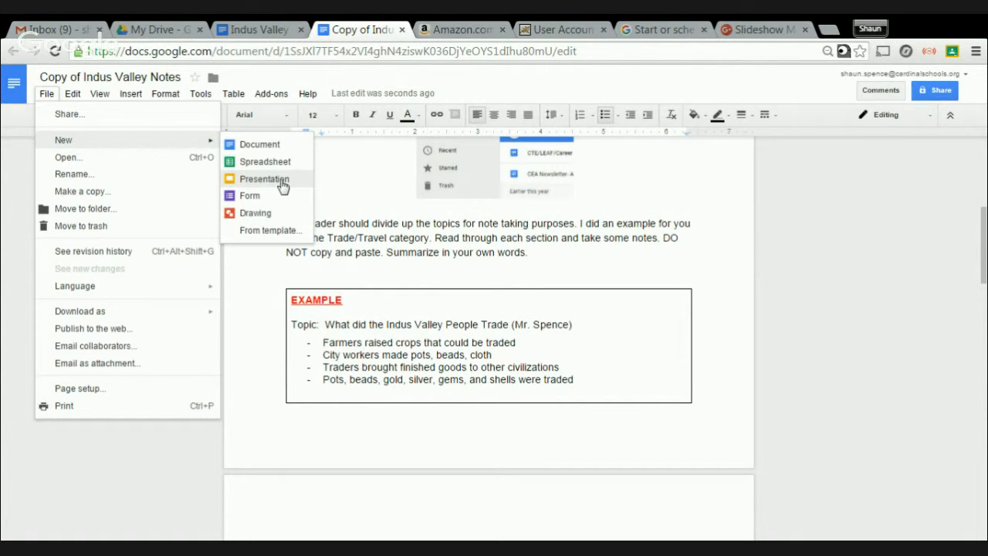
left_click(264, 178)
type("Trade and Travel")
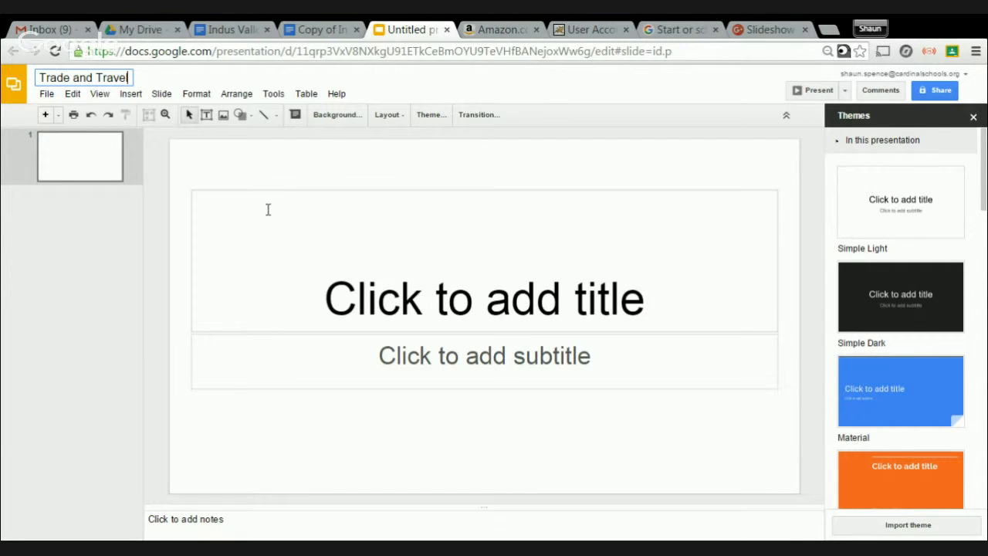
mouse_move(850, 187)
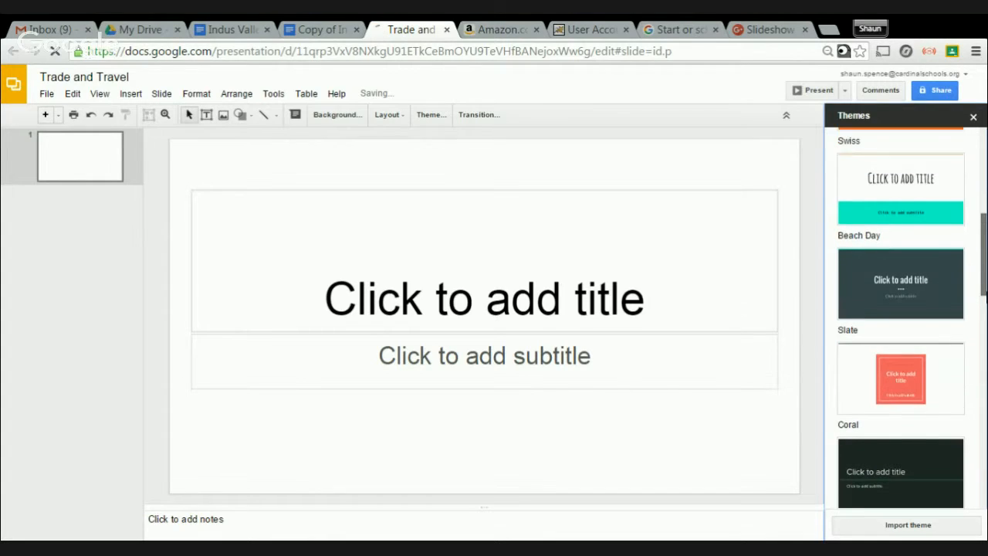
Apply the teal and black theme from the Themes sidebar
scroll("down", 3)
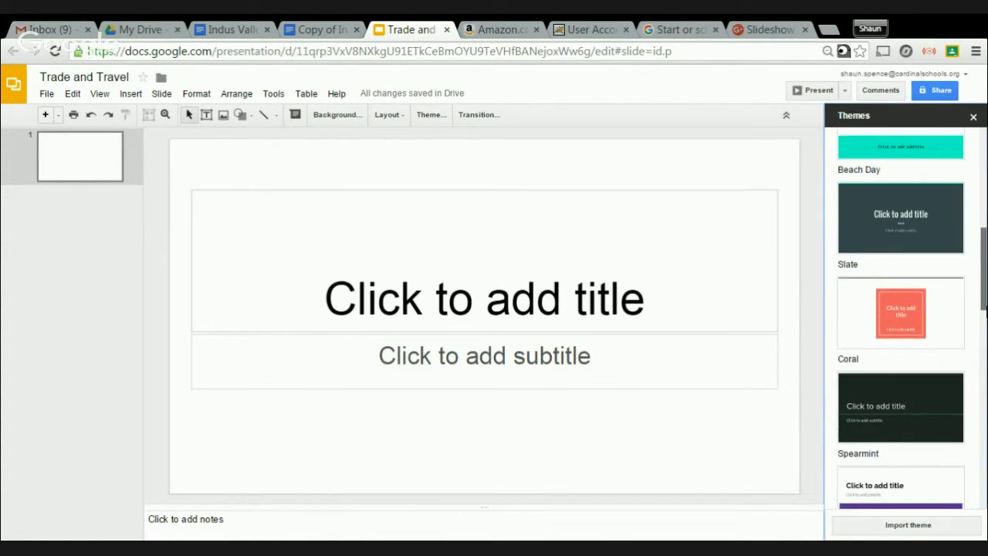
scroll("down", 3)
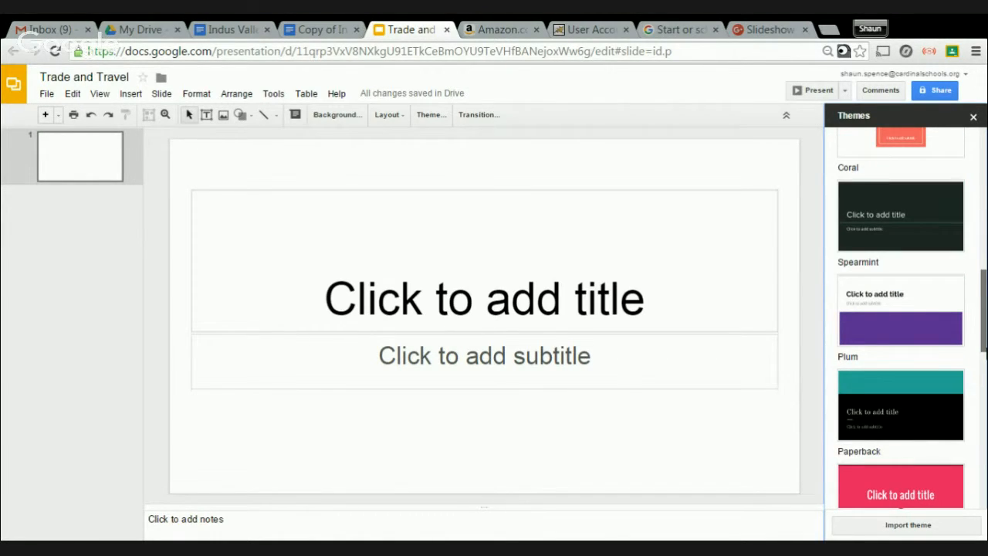
left_click(899, 405)
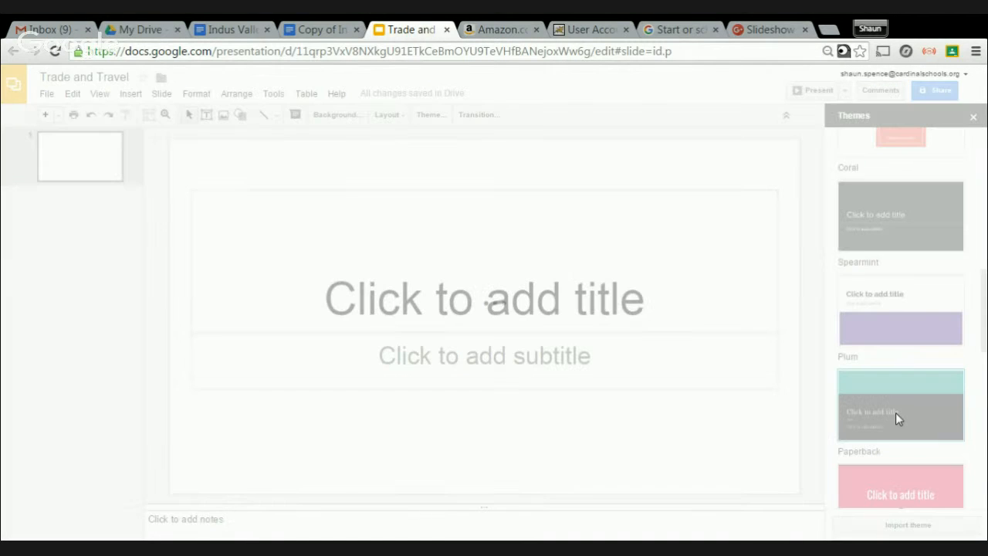
left_click(900, 405)
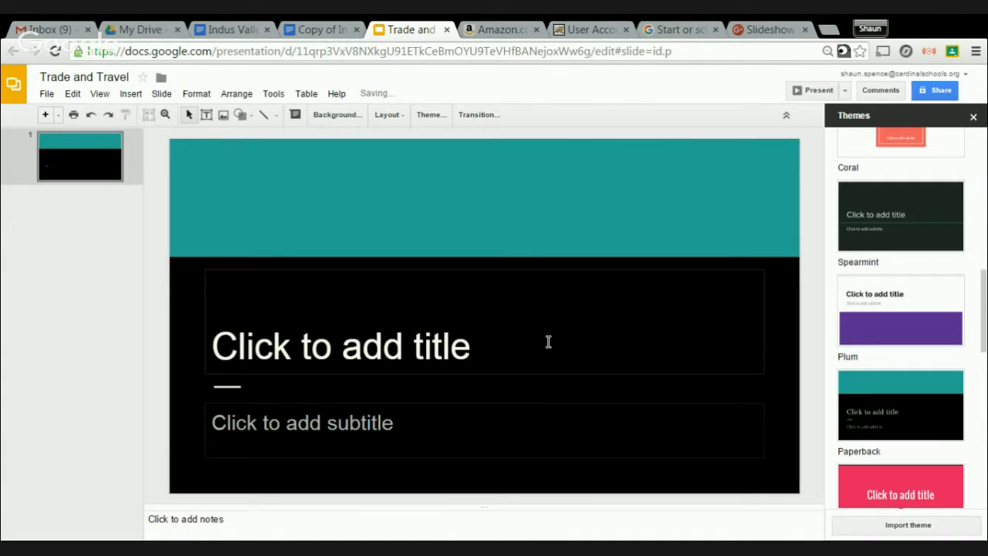
Type 'Trade and Travel' as the title and 'Names of group' as the subtitle
left_click(340, 346)
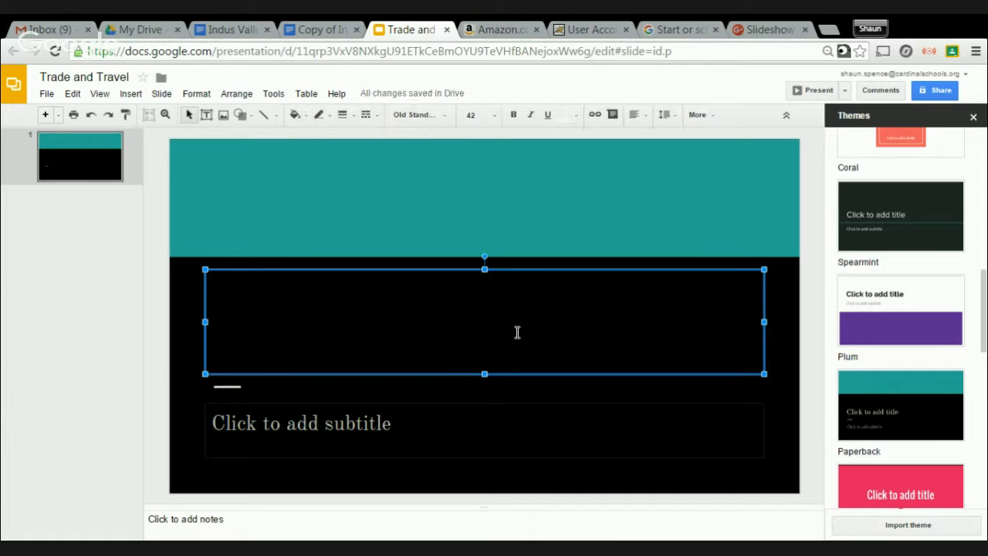
type("Trade and Trav")
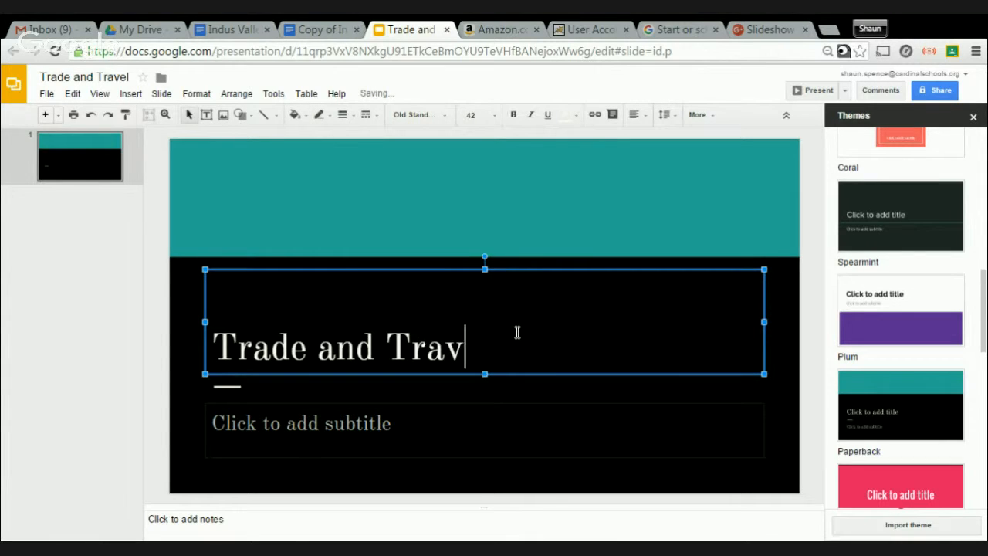
type("el")
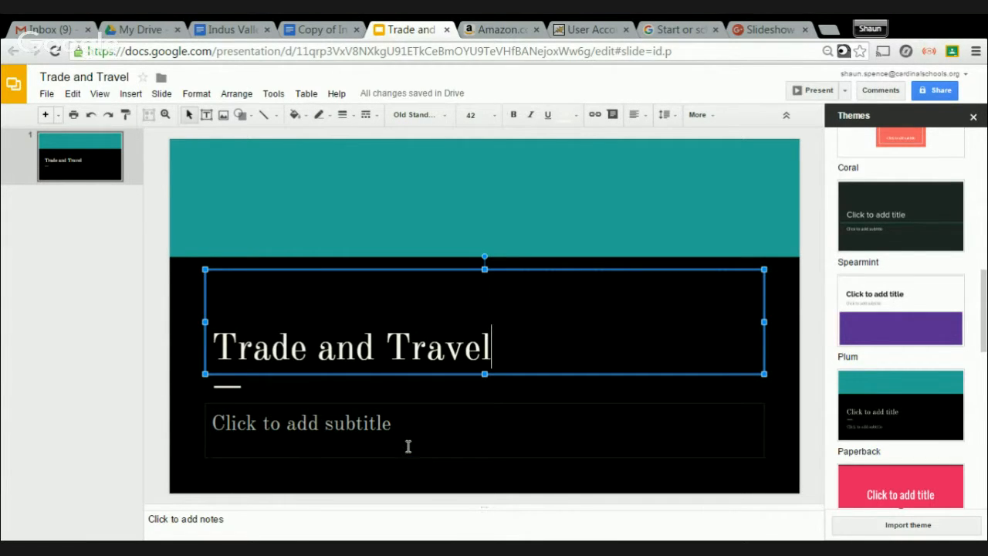
type("N")
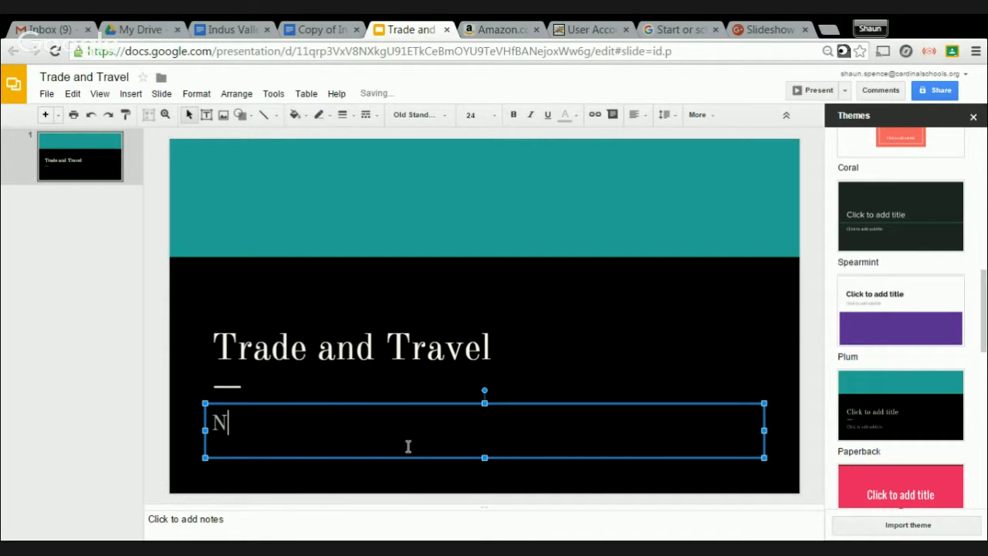
type("ames of group")
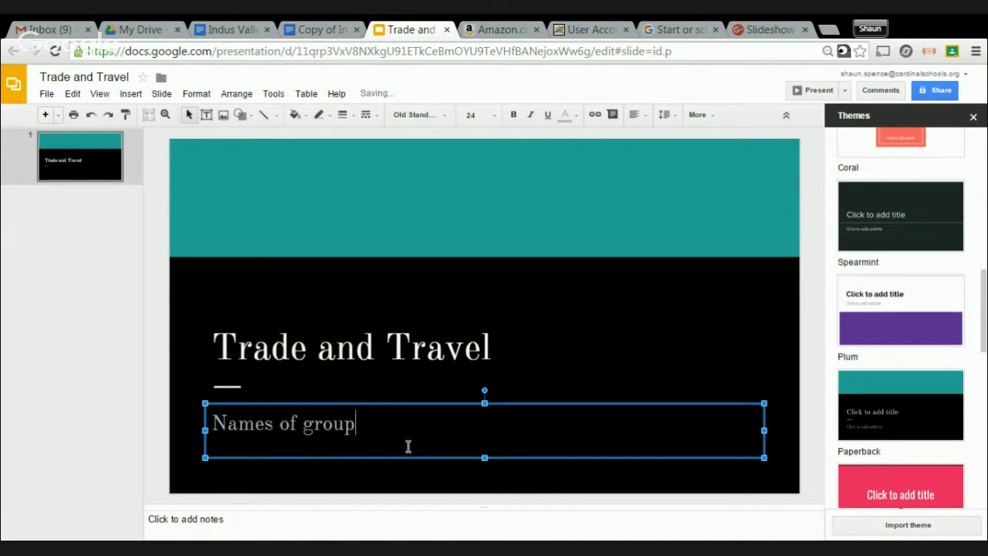
mouse_move(45, 114)
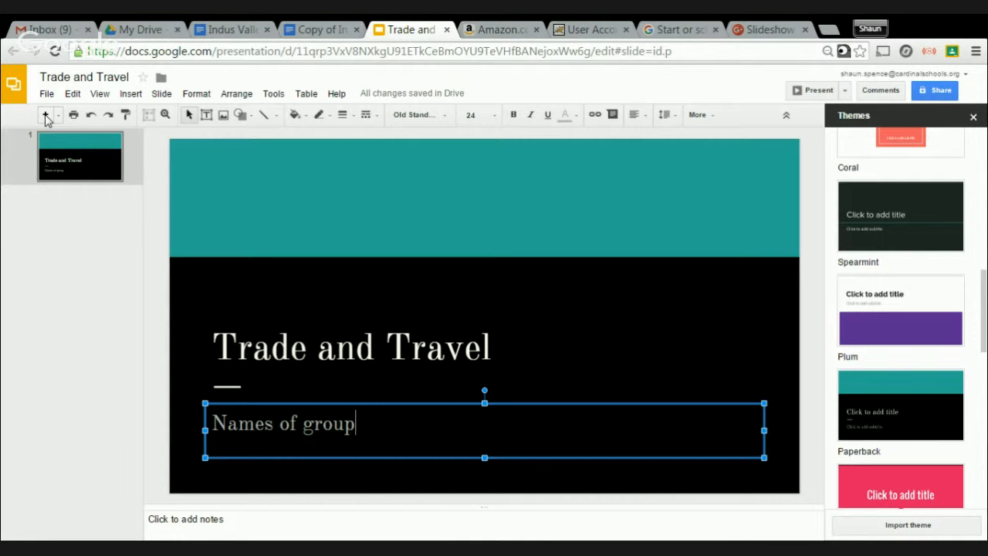
Add a blank second slide, then view the trade example in Copy of Indus Valley Notes
left_click(45, 115)
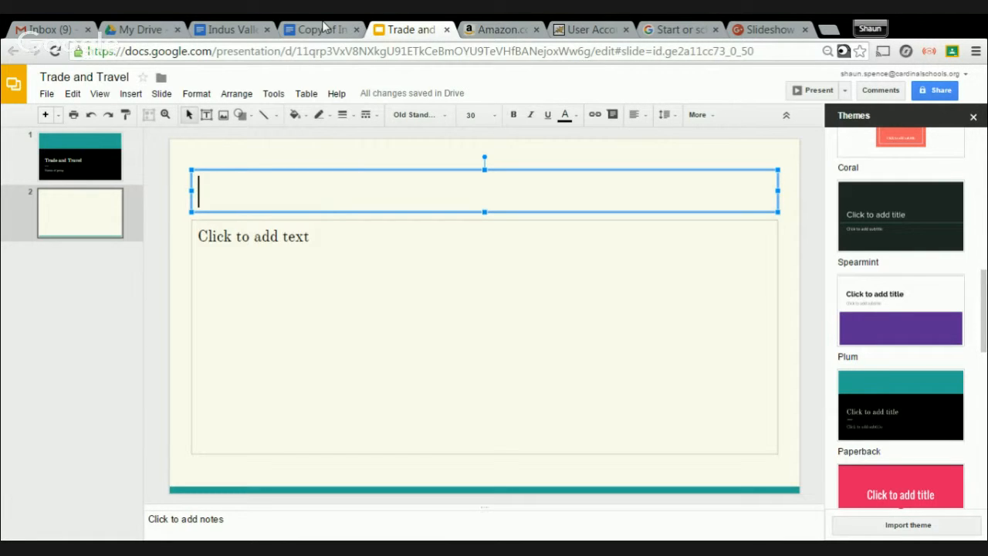
left_click(317, 29)
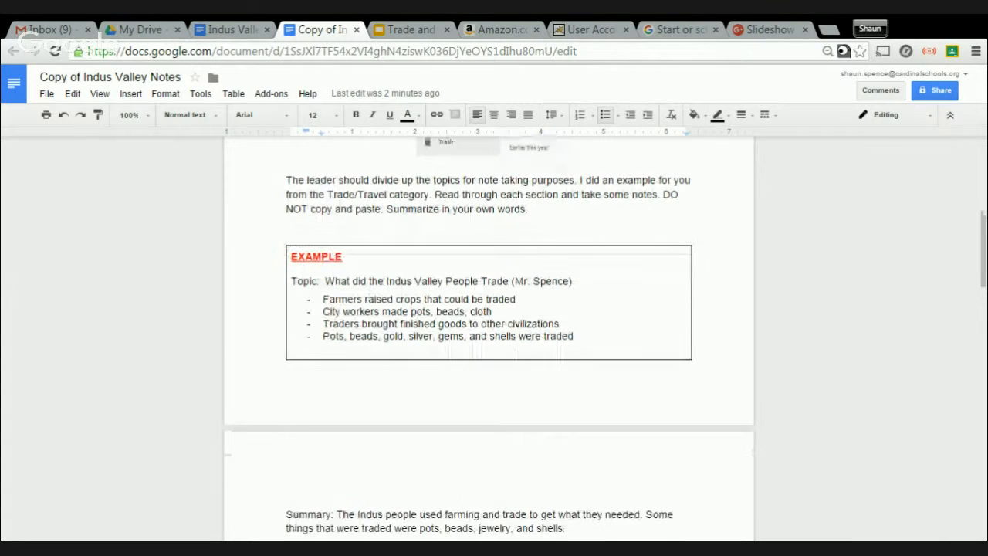
scroll("down", 3)
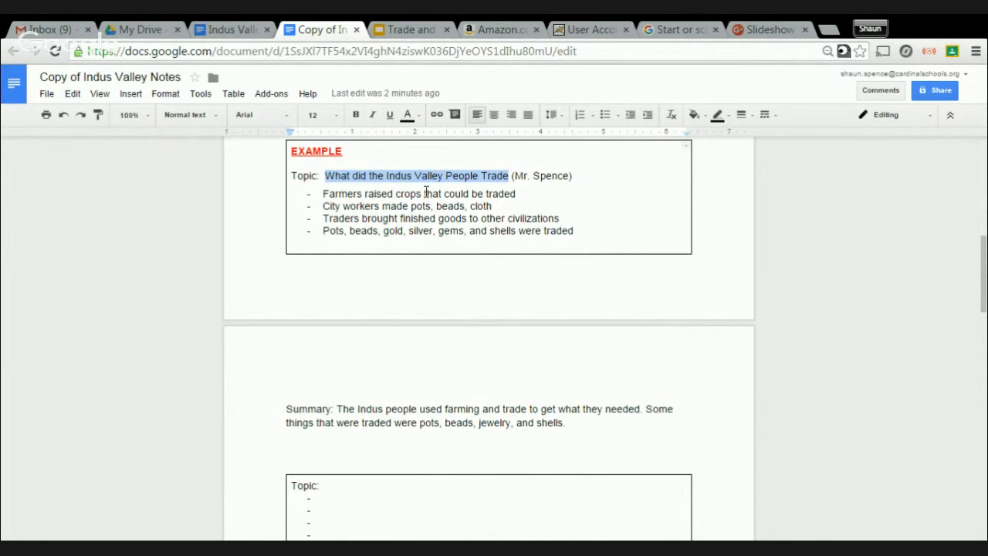
Title slide 2 'What did the Indus Valley People Trade'
left_click(411, 29)
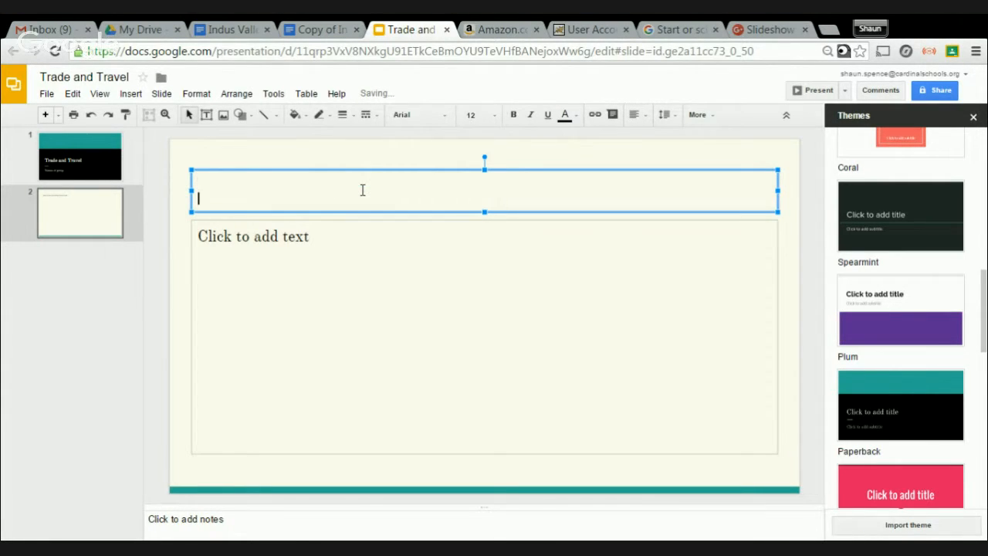
type("What did the Ind")
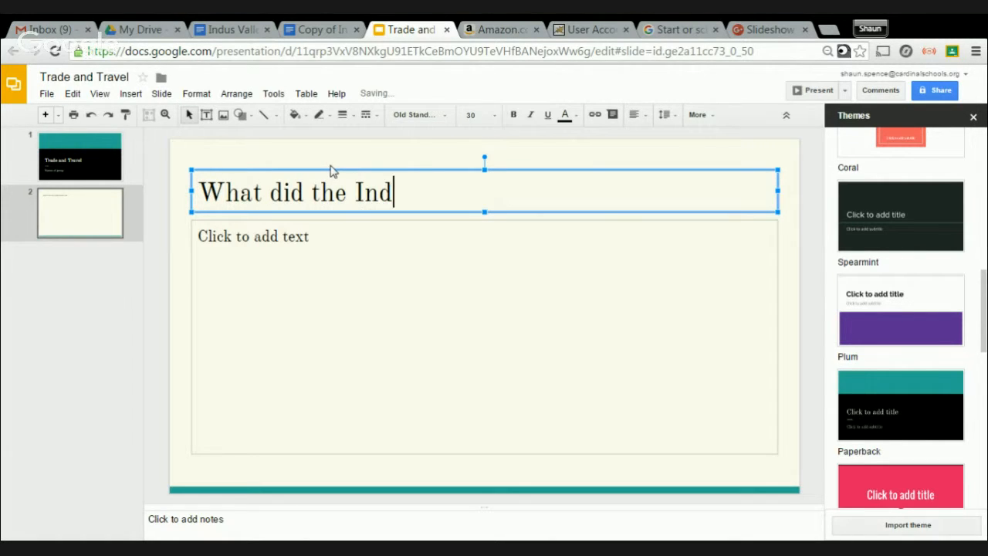
type("us Valley People Trade")
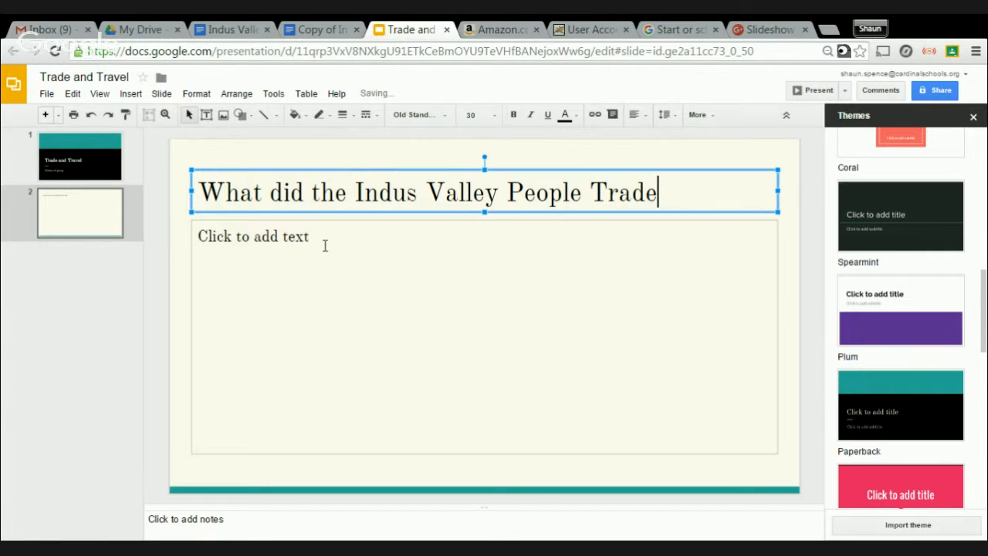
Start a bulleted list in the slide body, then switch to the original Indus Valley Notes
left_click(364, 256)
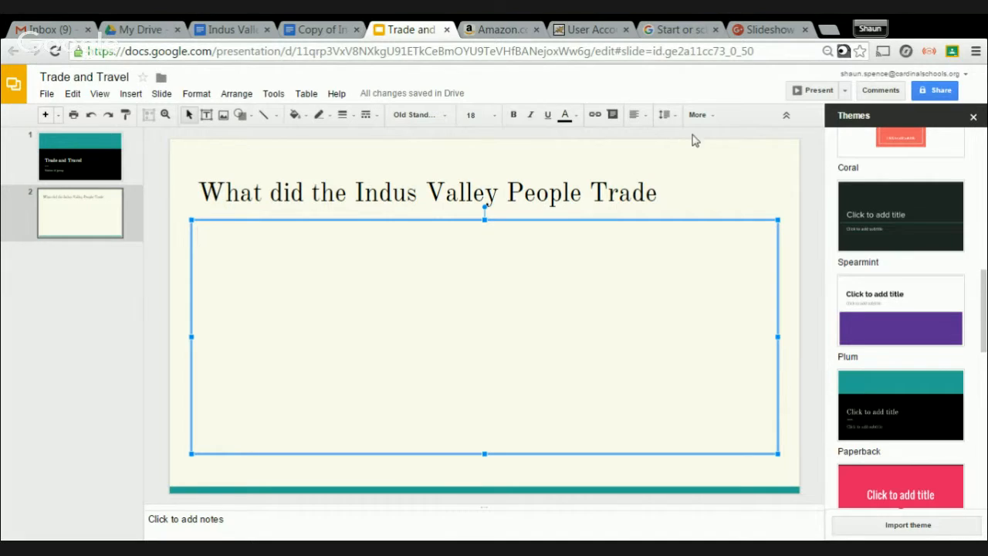
left_click(697, 114)
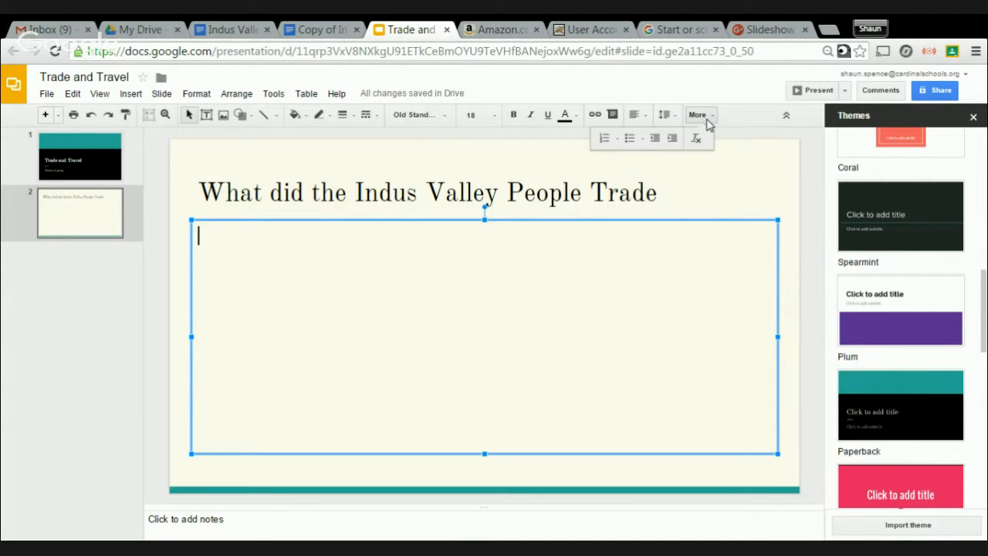
mouse_move(629, 138)
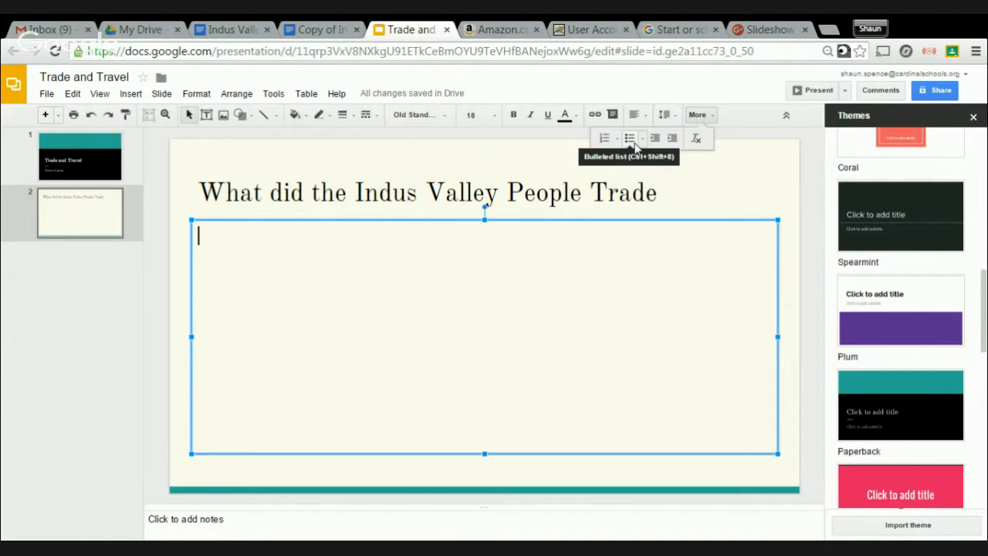
left_click(630, 138)
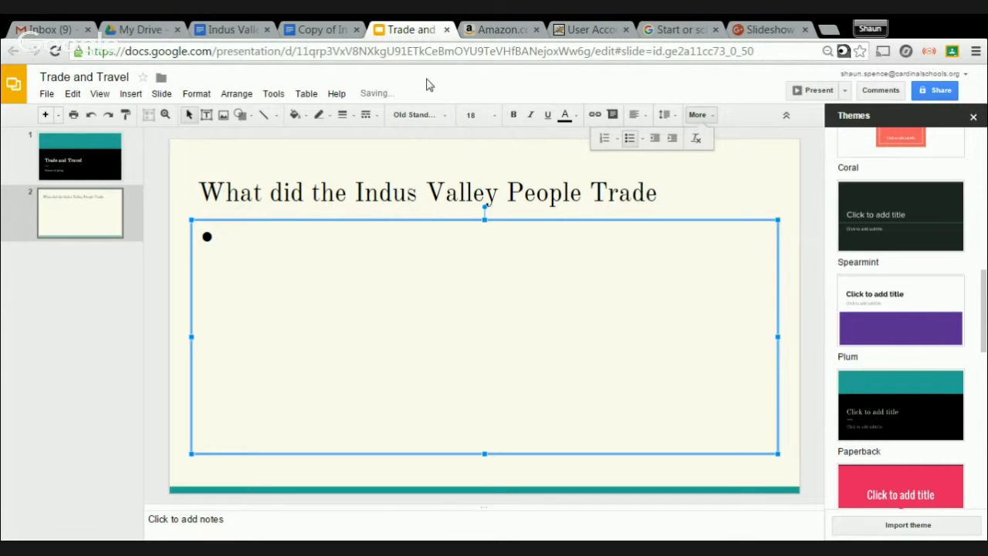
mouse_move(230, 30)
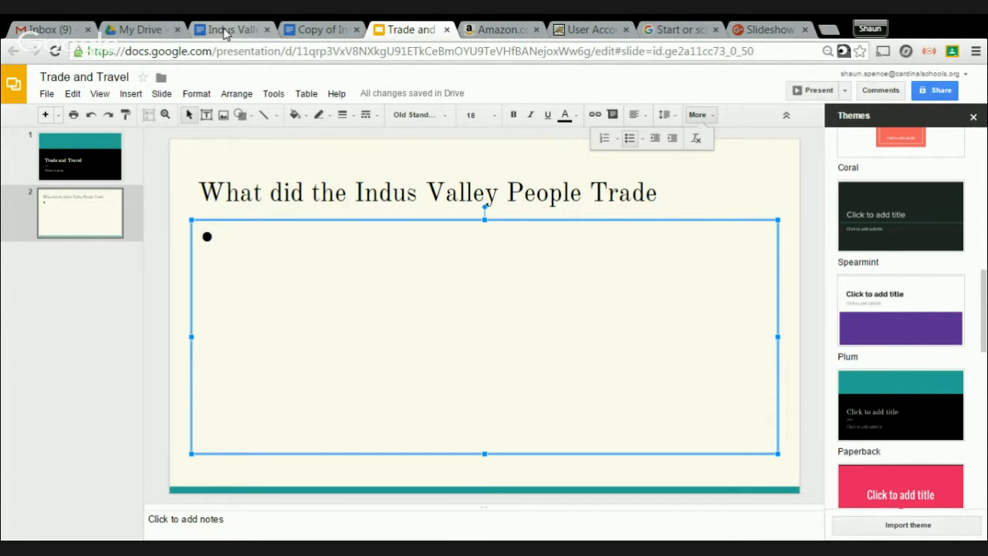
left_click(228, 29)
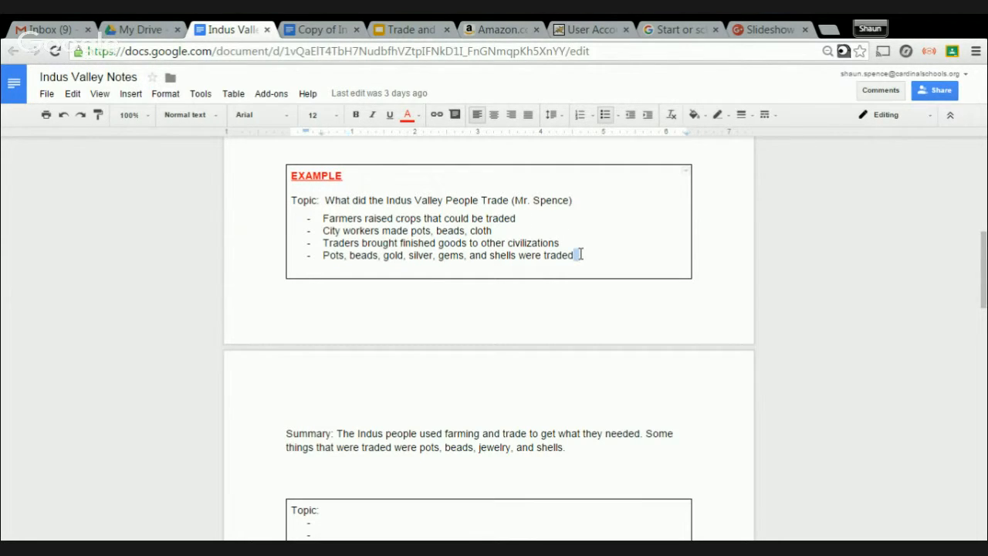
Copy the four trade bullet lines from Indus Valley Notes, then return to Trade and Travel
scroll("down", 3)
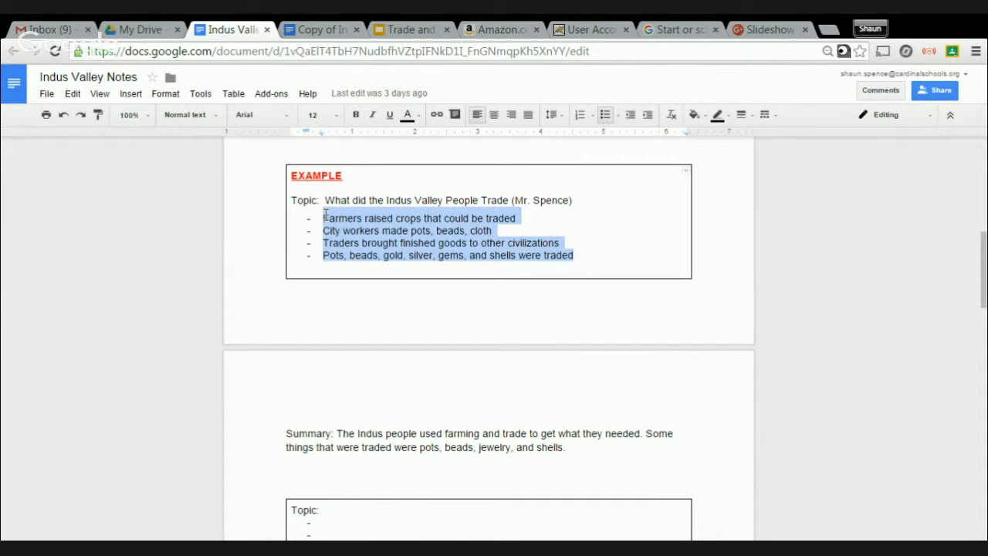
left_click(515, 218)
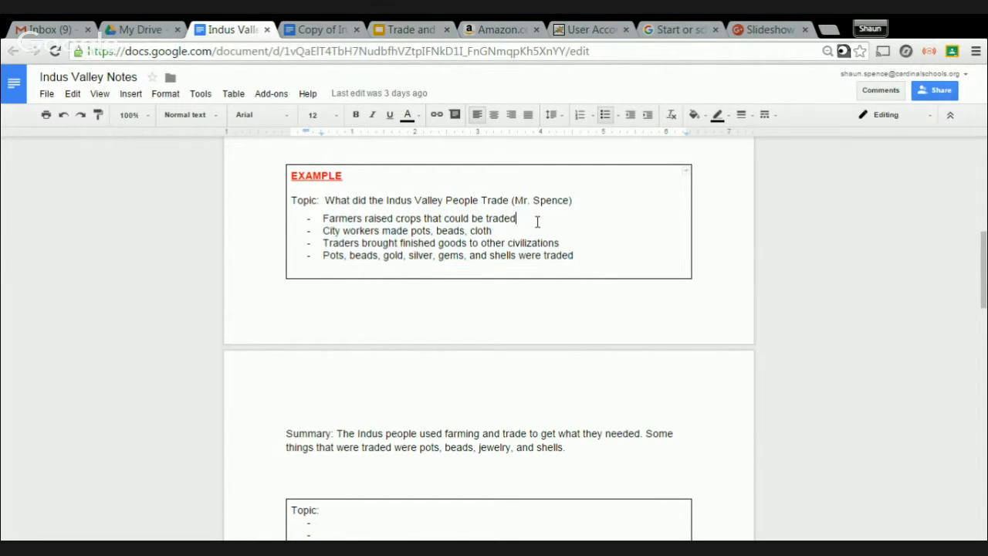
left_click_drag(323, 218, 573, 255)
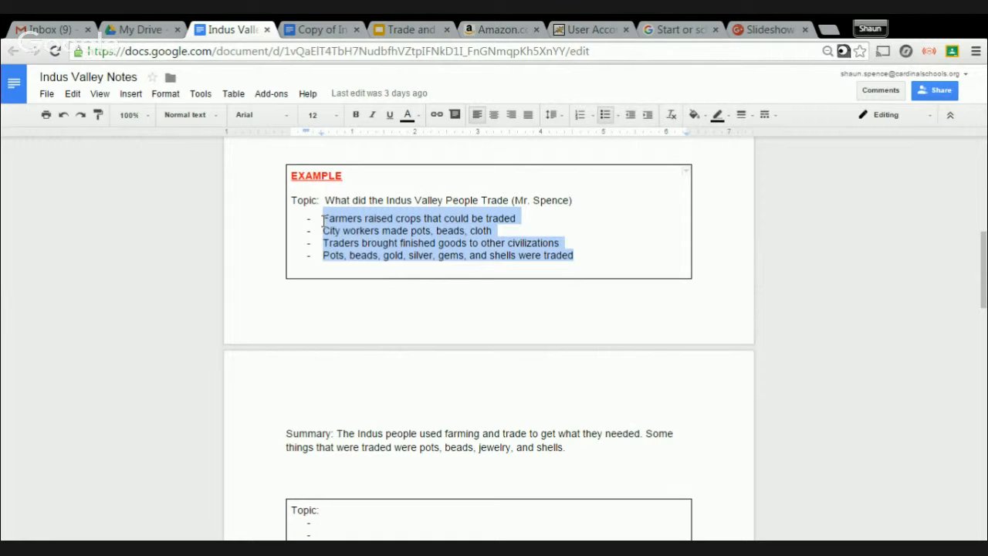
left_click(72, 93)
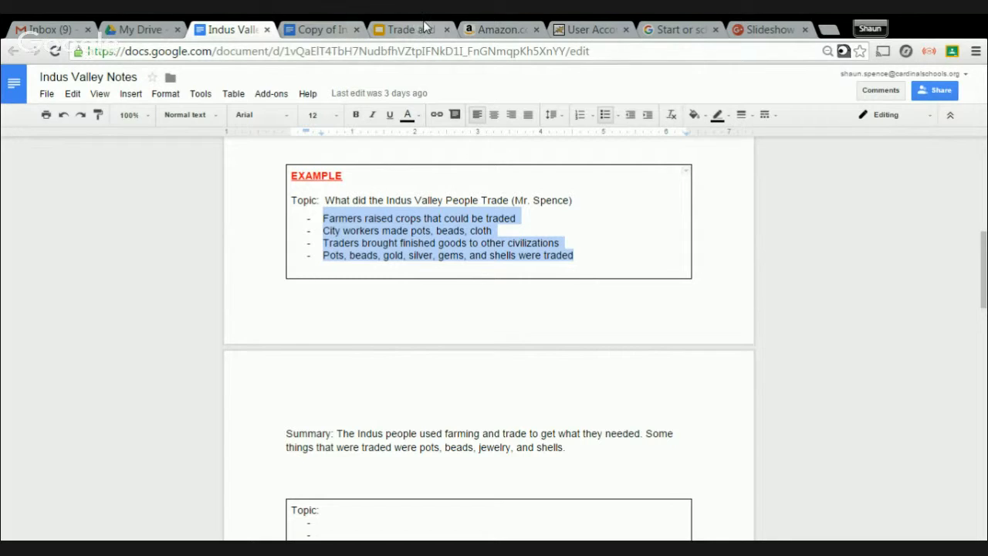
left_click(411, 29)
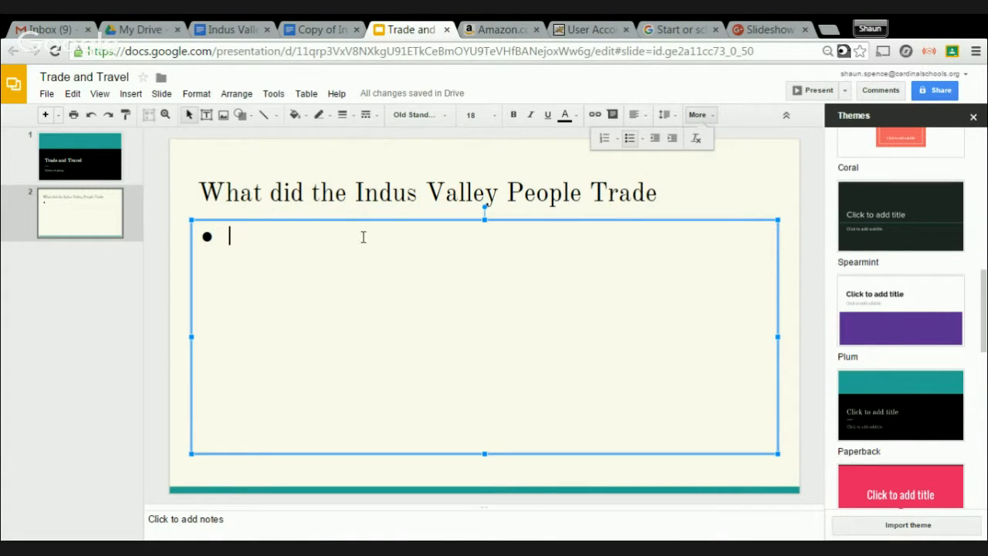
Paste the four trade notes into slide 2's body at size 30, then add a blank slide
left_click(72, 93)
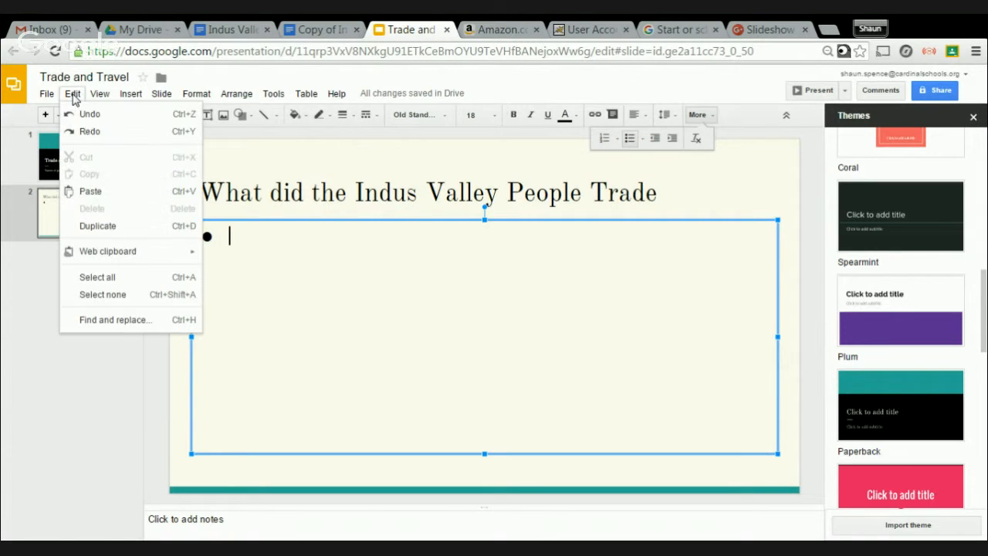
mouse_move(353, 293)
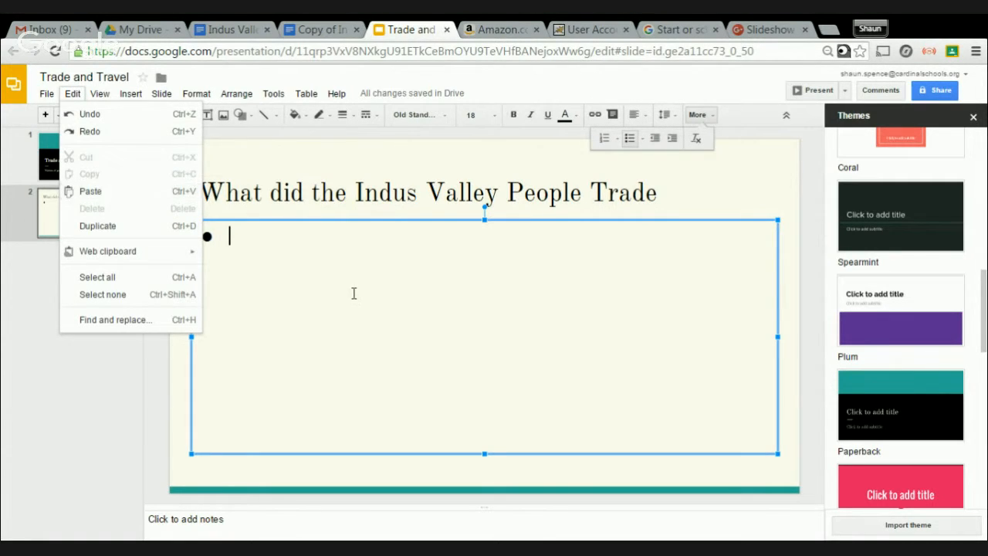
left_click(354, 294)
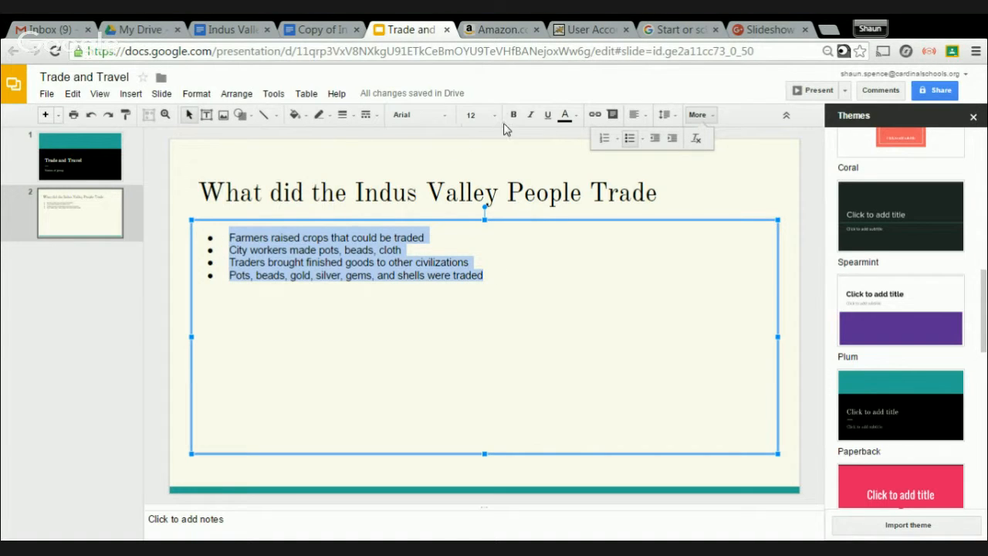
left_click(471, 114)
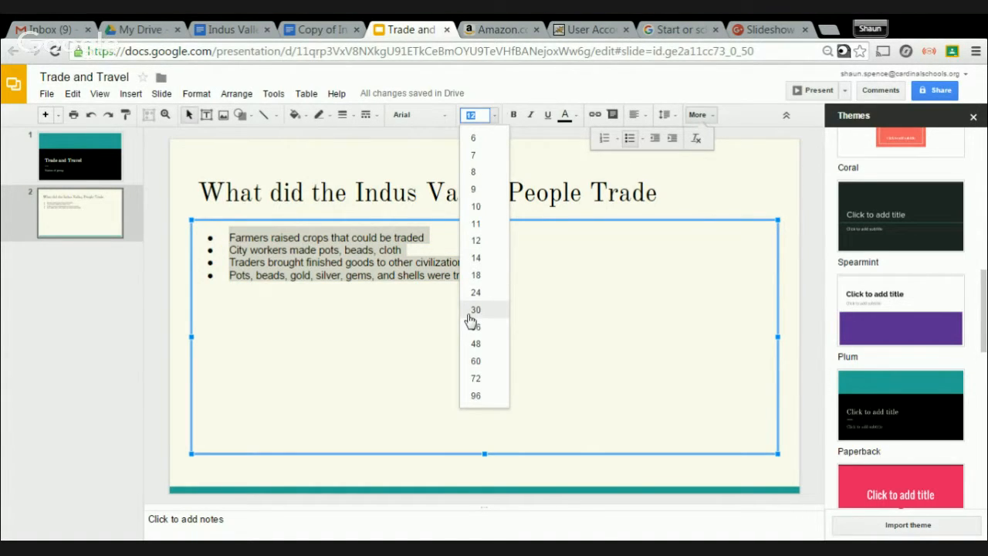
left_click(475, 309)
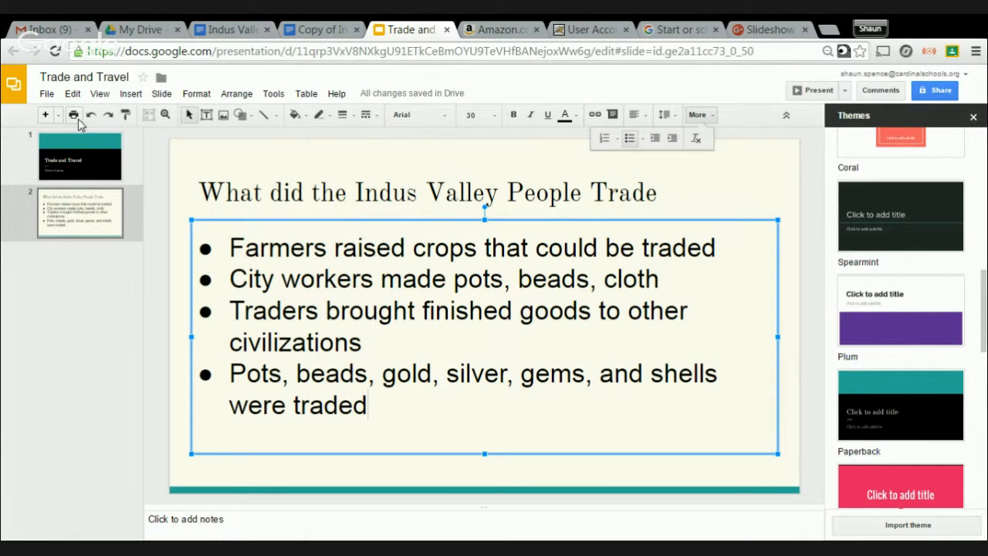
left_click(45, 114)
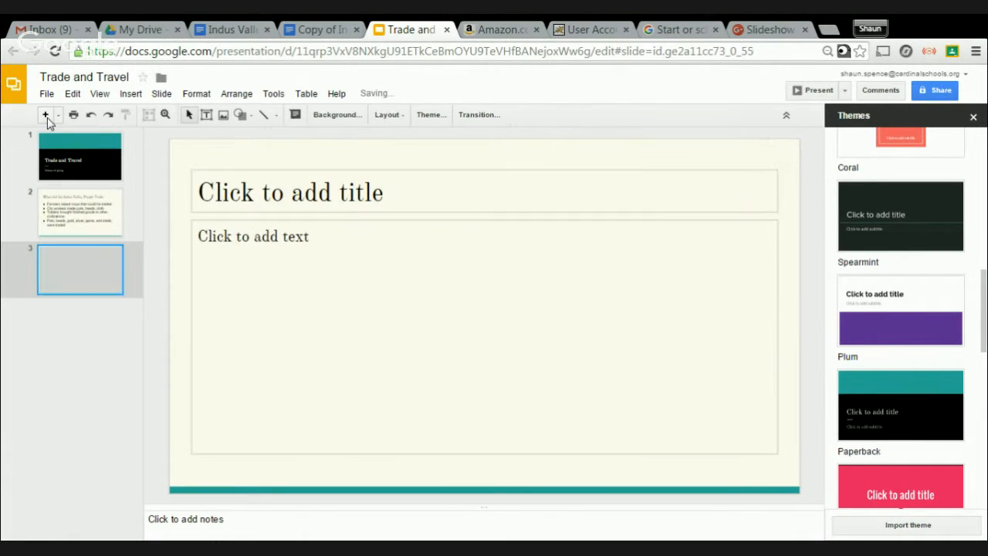
On the blank third slide, run an image search for 'Great Bath Indus'
left_click(80, 212)
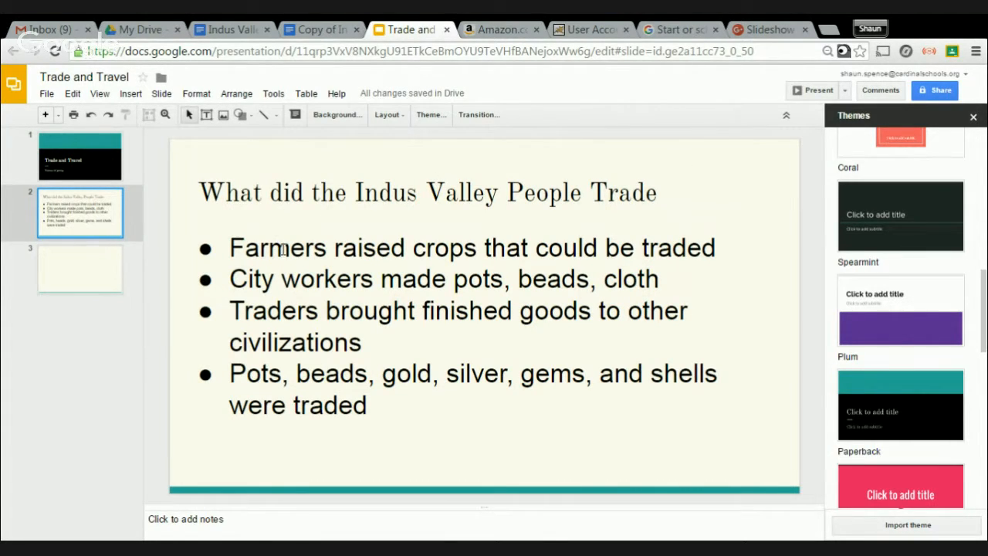
left_click(81, 269)
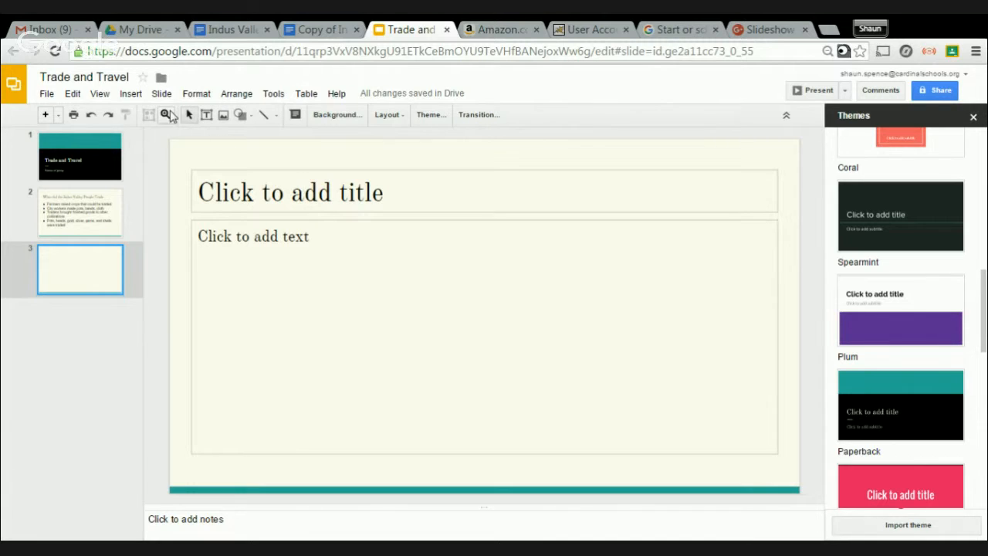
left_click(130, 93)
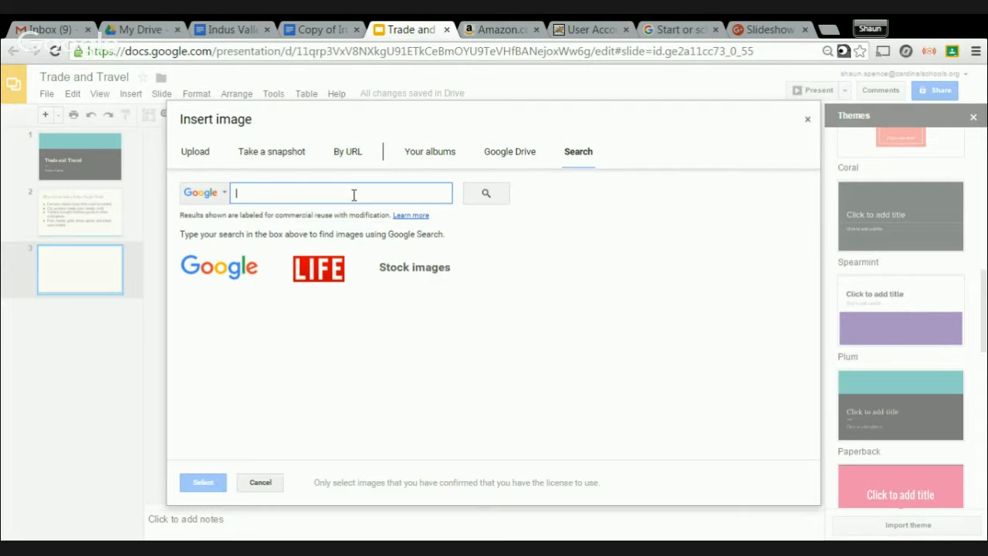
type("Great Bath")
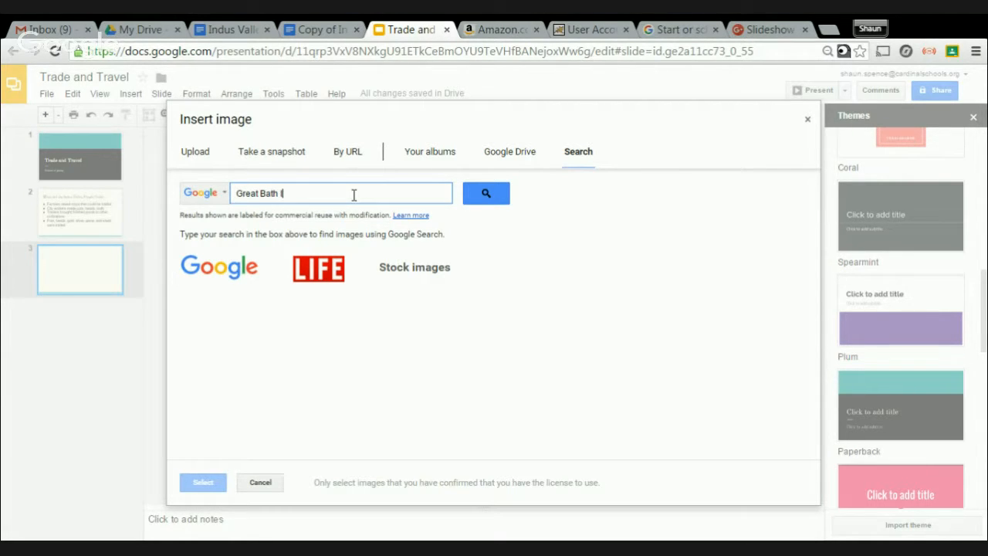
type("Indus")
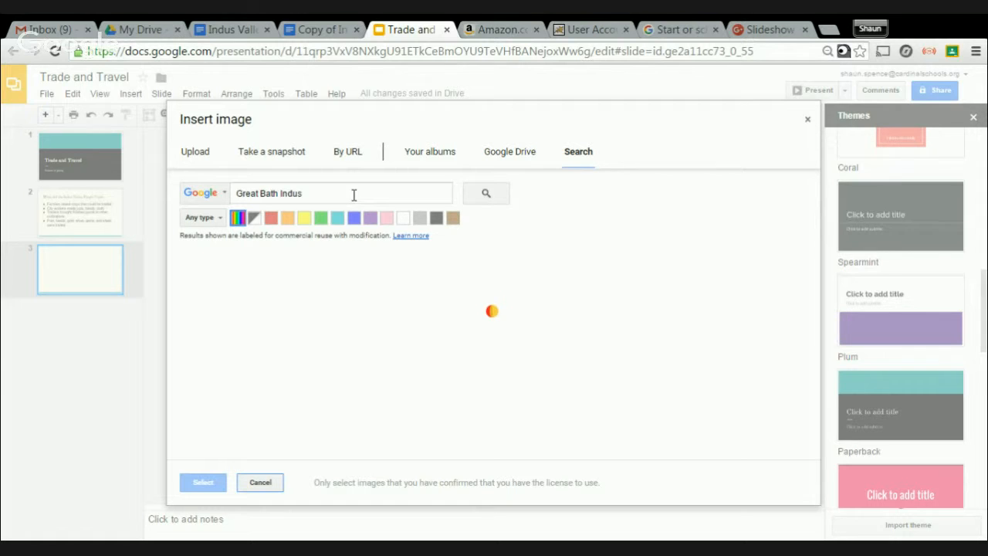
left_click(486, 193)
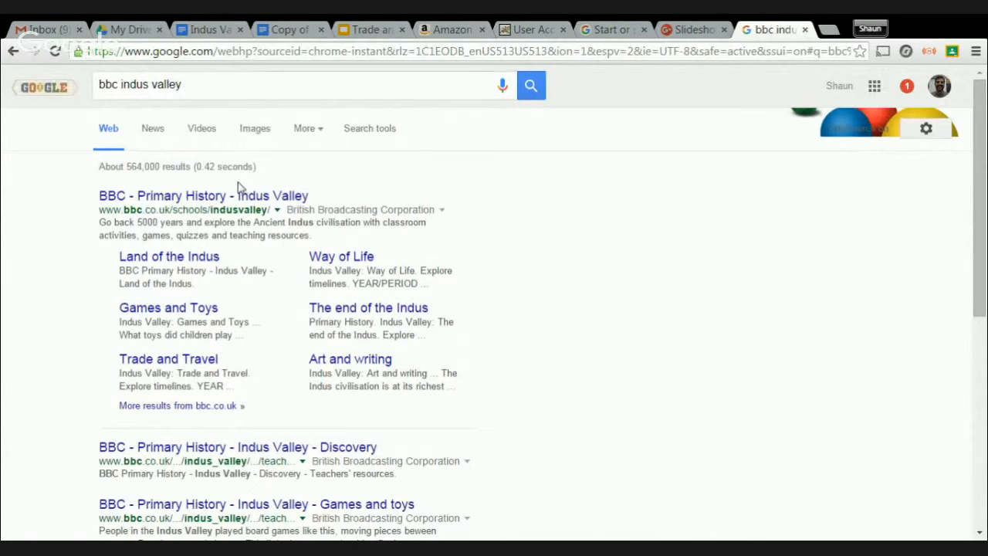
Open BBC Primary History's Indus Valley page and scroll its Trade and Travel section
left_click(203, 196)
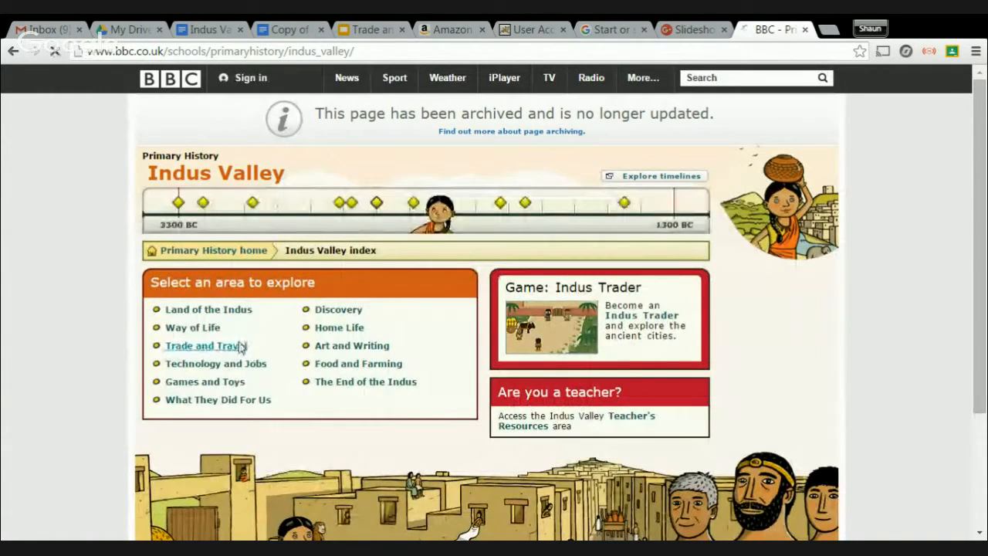
left_click(201, 345)
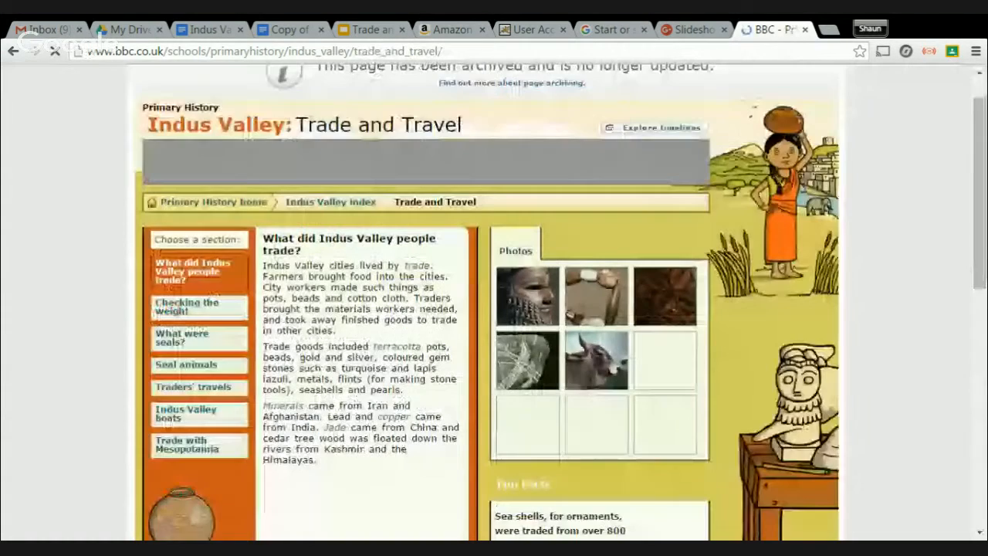
scroll("down", 3)
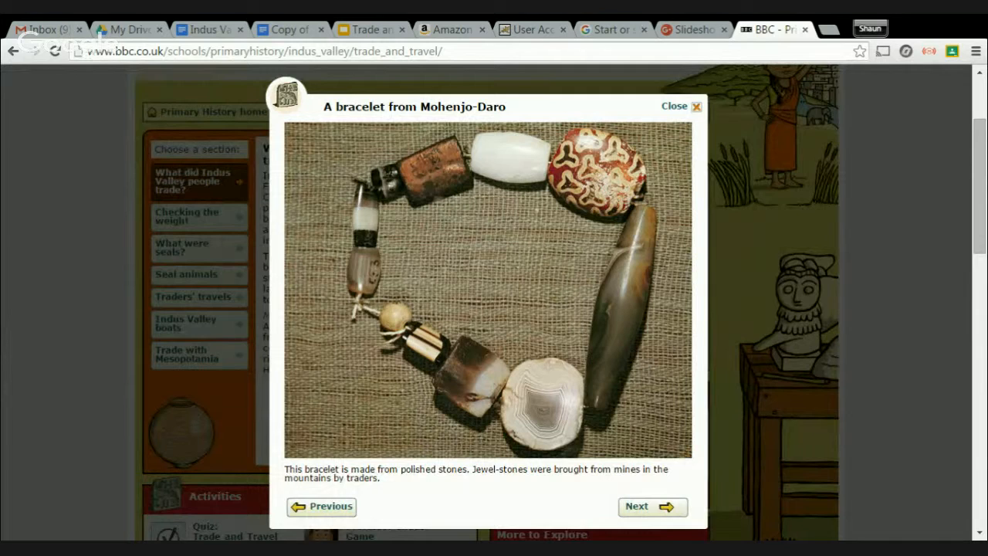
mouse_move(522, 333)
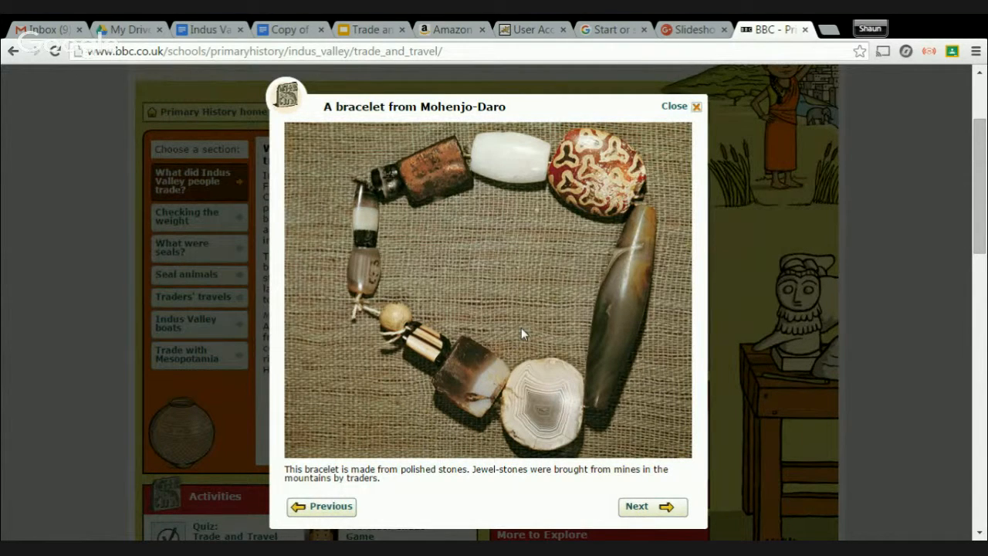
mouse_move(557, 327)
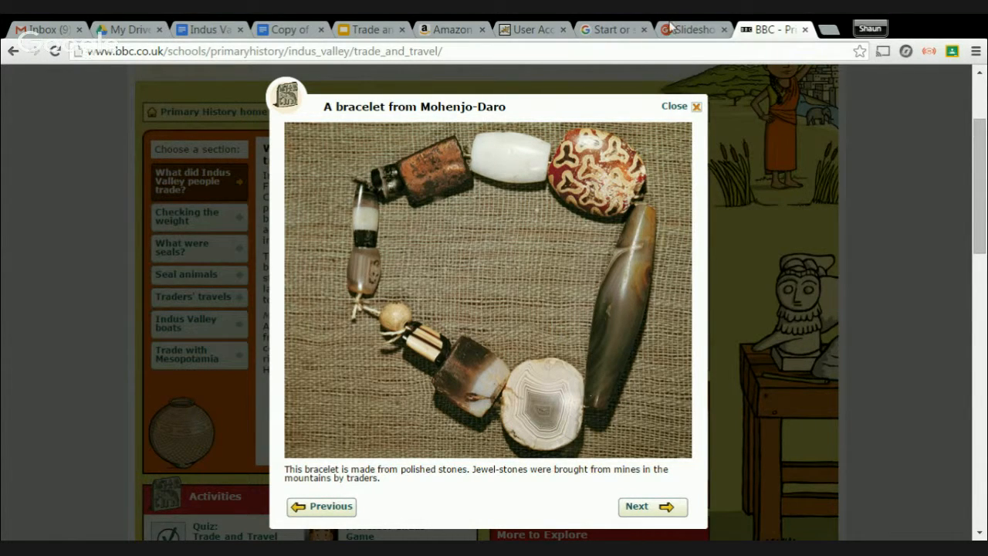
Place the Mohenjo-Daro bracelet photo at the upper right of slide 3
left_click(366, 29)
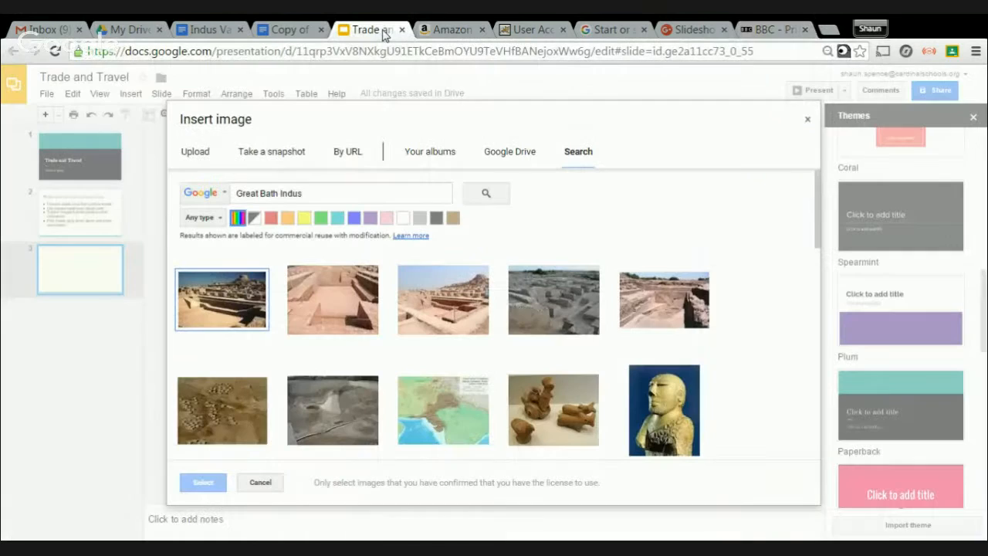
left_click(260, 482)
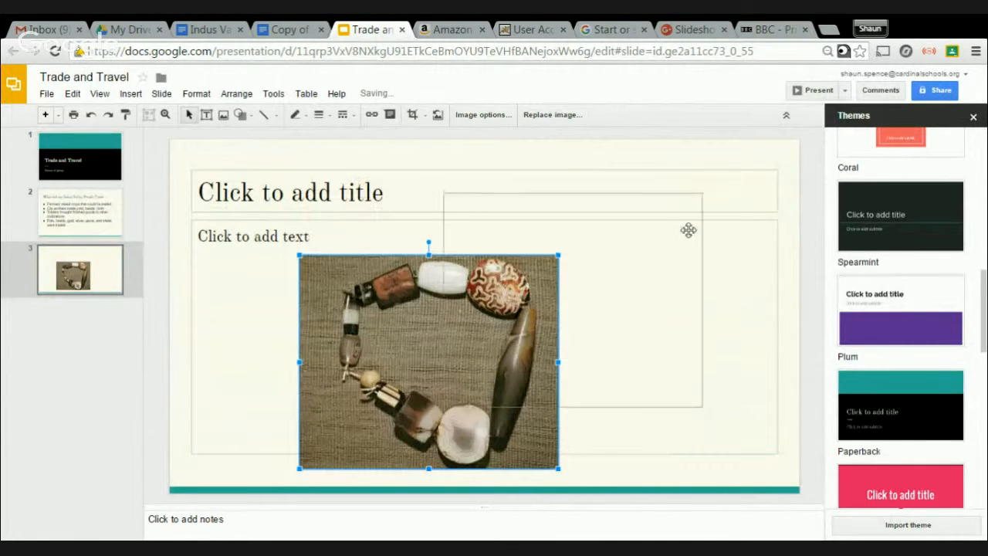
left_click_drag(429, 363, 640, 262)
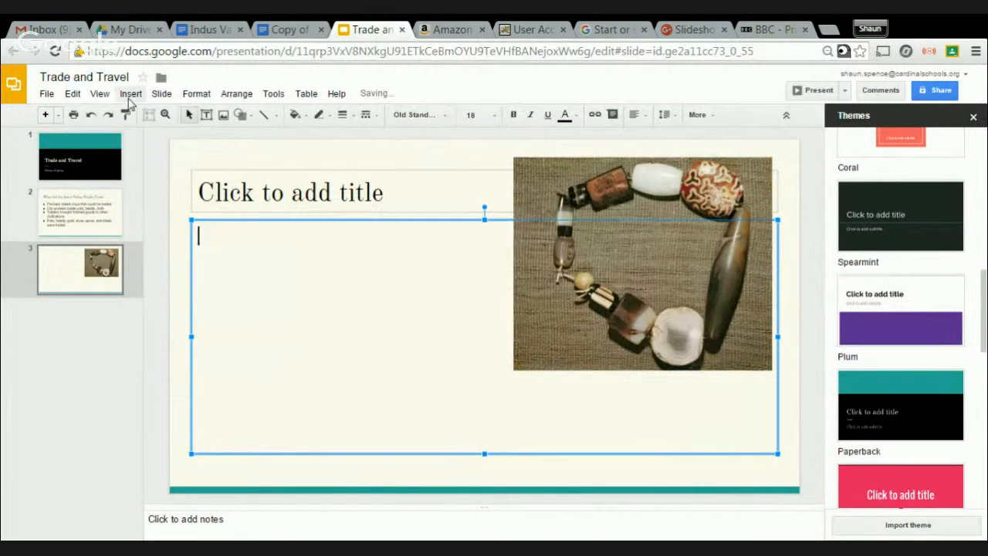
Insert the bearded statue picture, shrink it and move it to the left
left_click(130, 93)
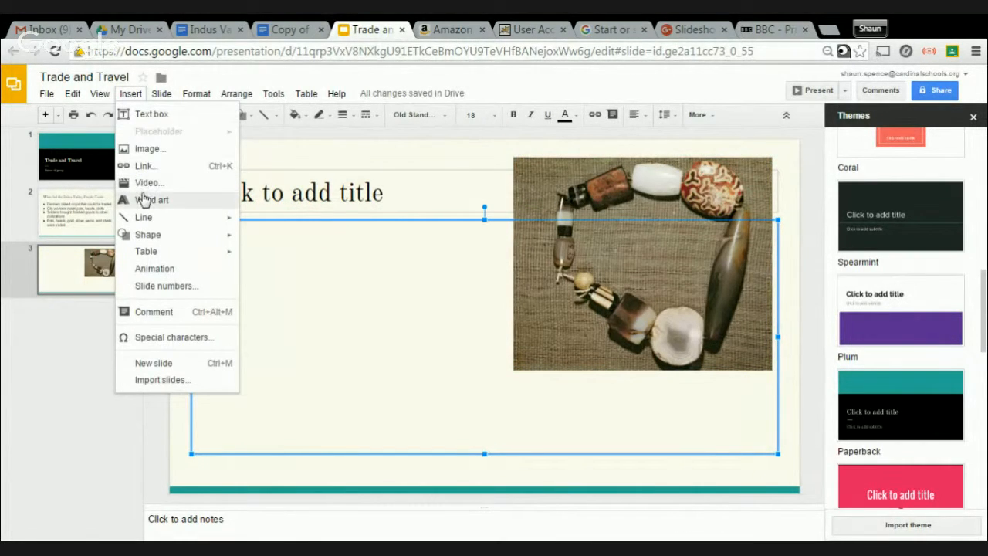
left_click(149, 148)
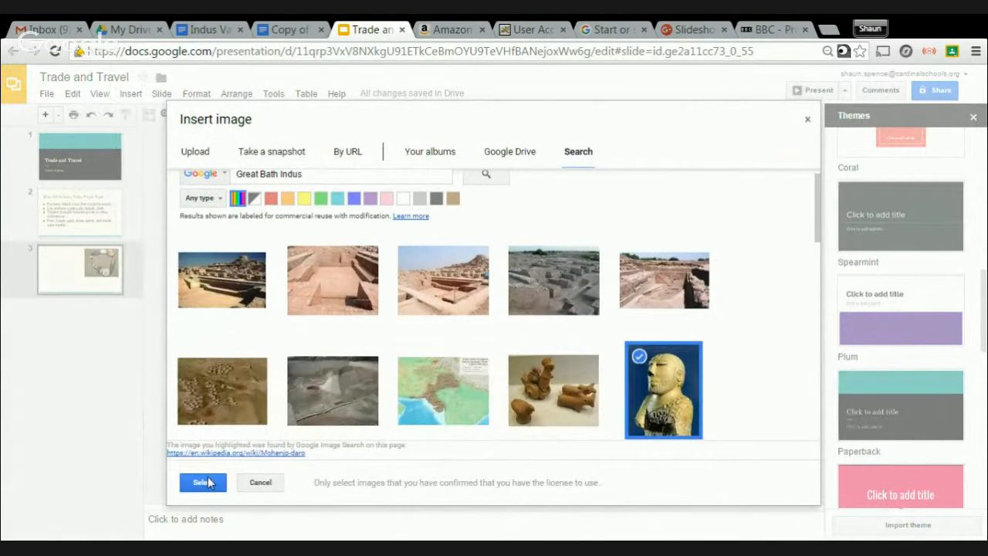
left_click(200, 482)
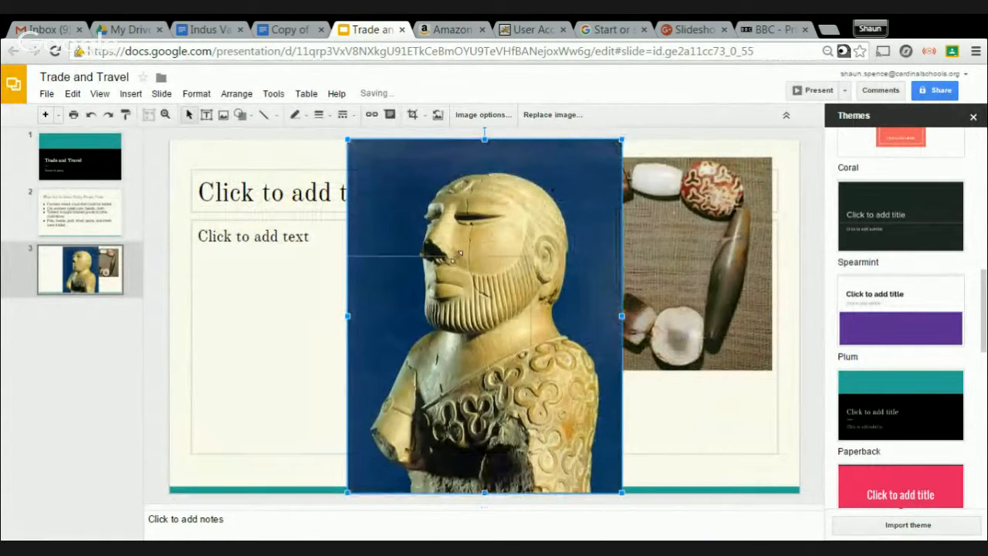
left_click_drag(485, 316, 437, 378)
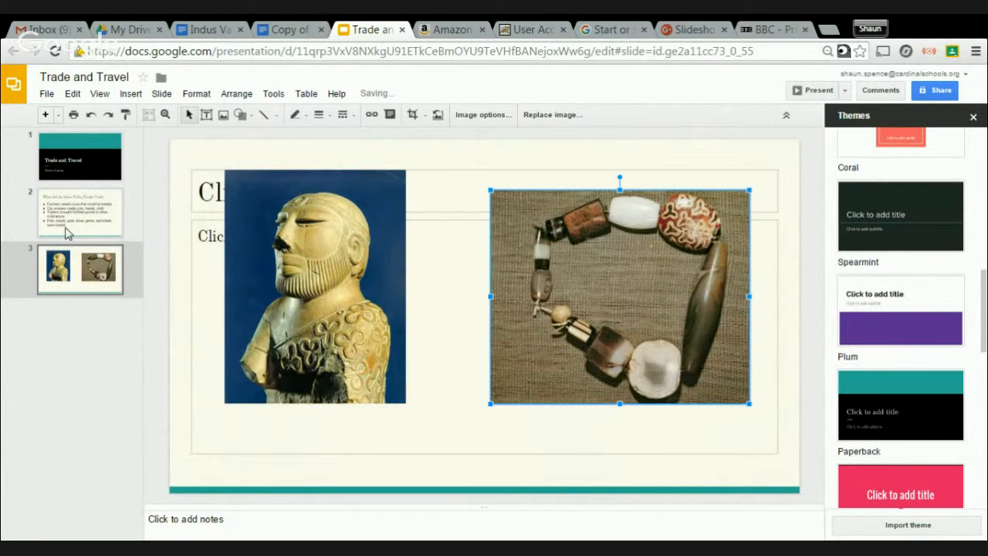
left_click(80, 212)
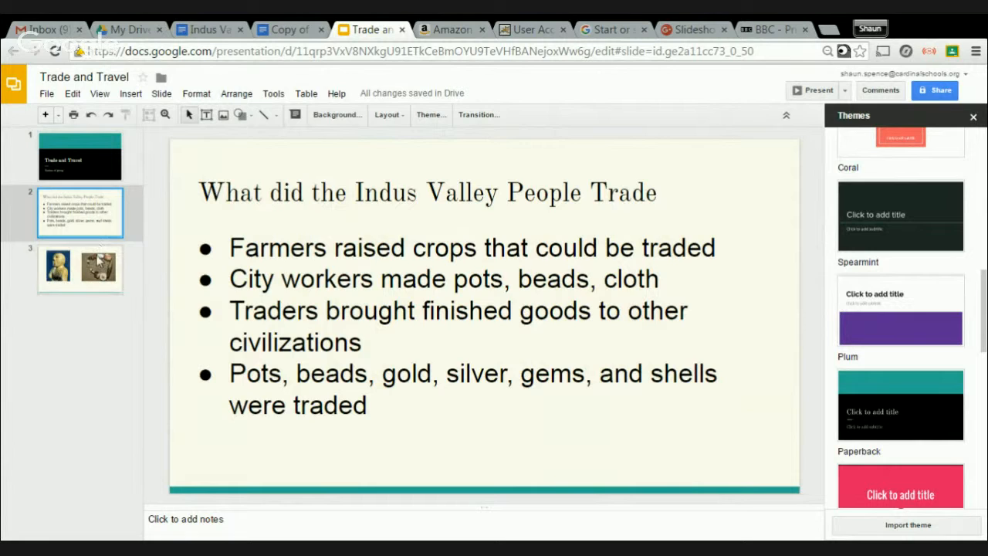
left_click(50, 115)
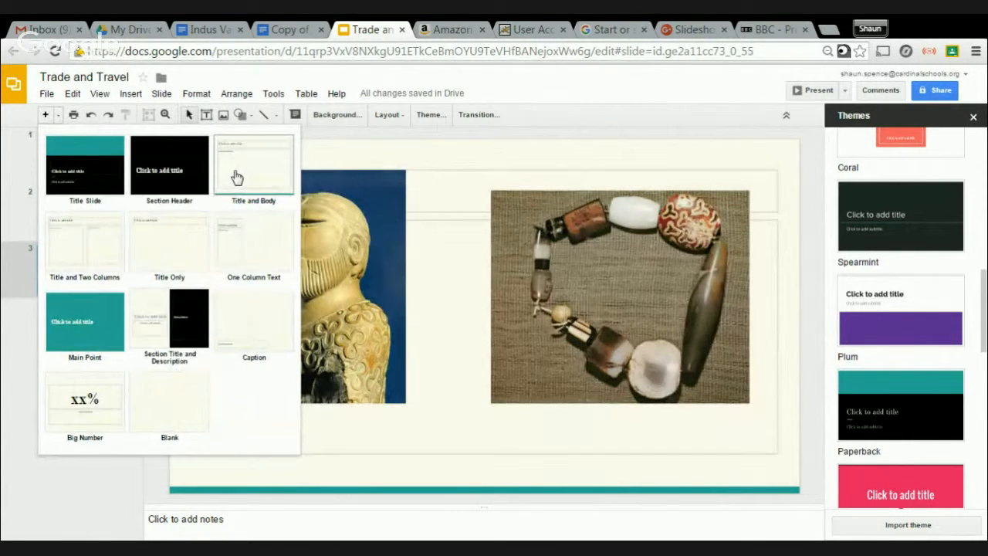
Add a Title and Body slide as slide 4, then go back to the BBC page
left_click(253, 162)
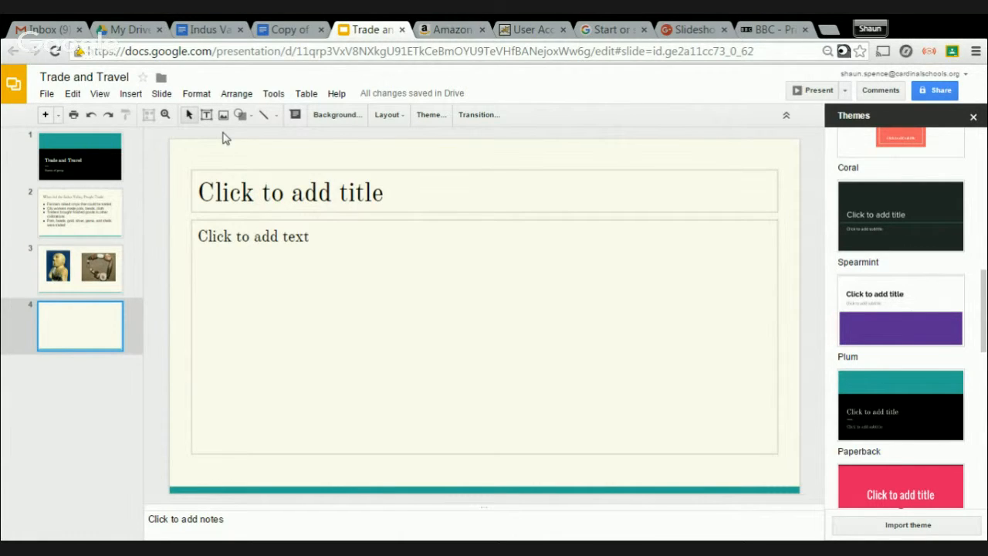
mouse_move(165, 114)
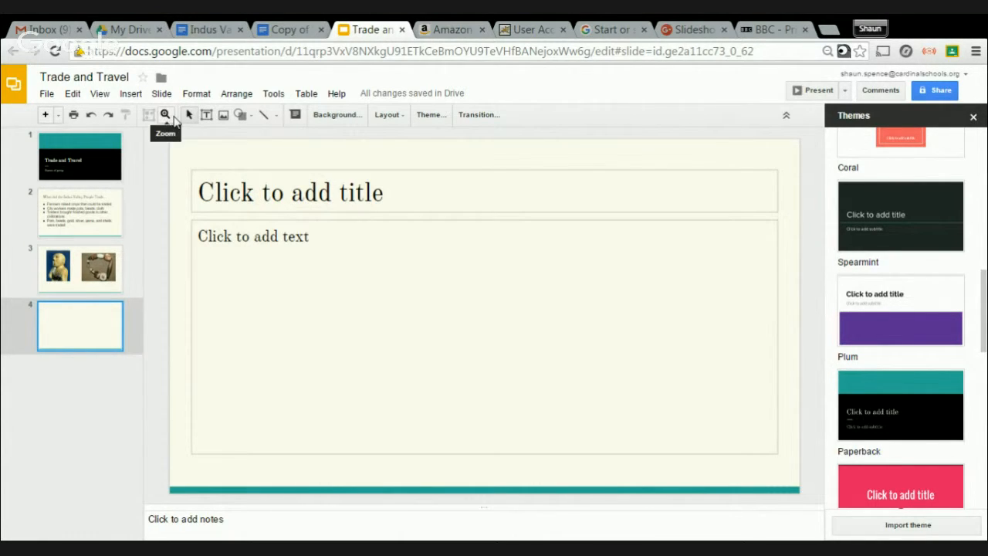
mouse_move(241, 114)
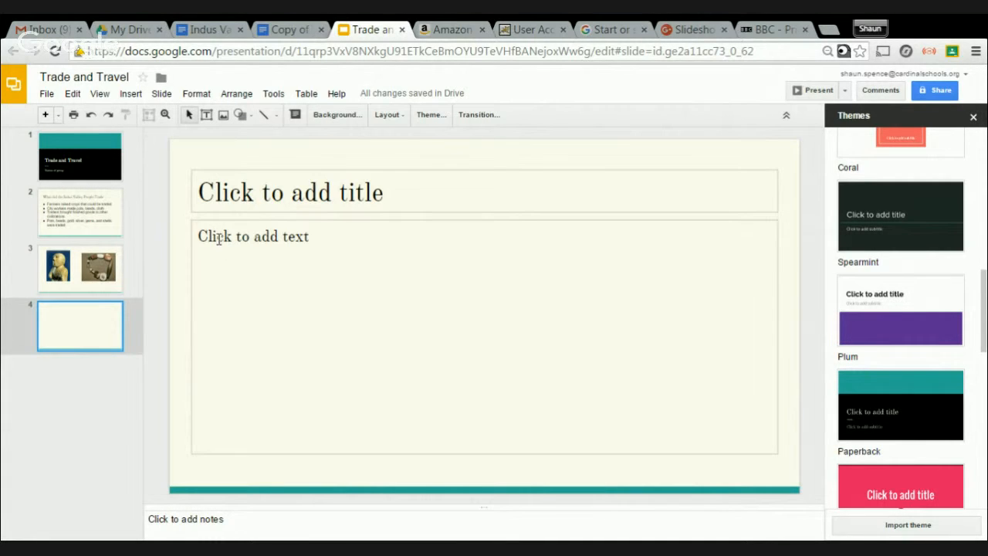
mouse_move(602, 27)
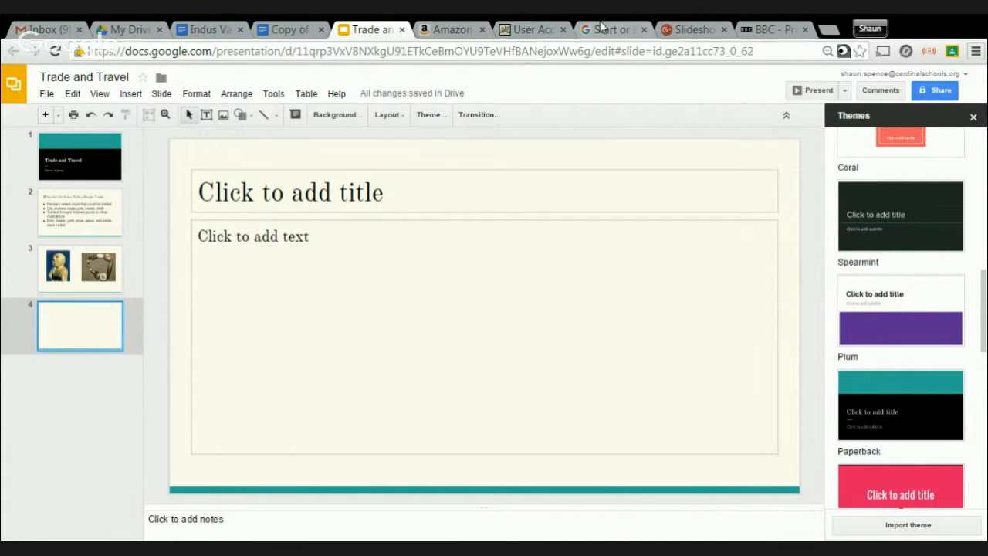
left_click(772, 29)
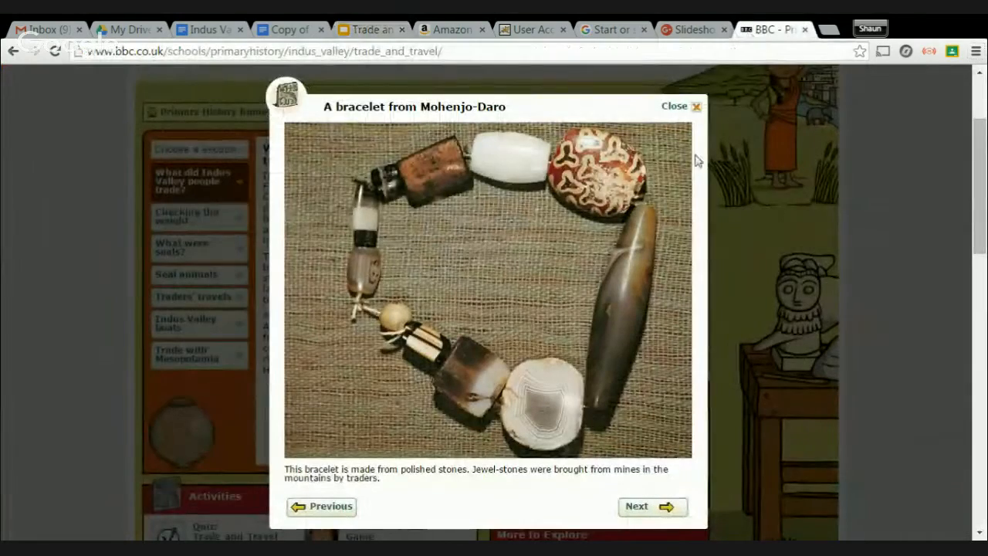
Close the bracelet photo and read Checking the weight, What were seals?, and Seal animals
left_click(695, 105)
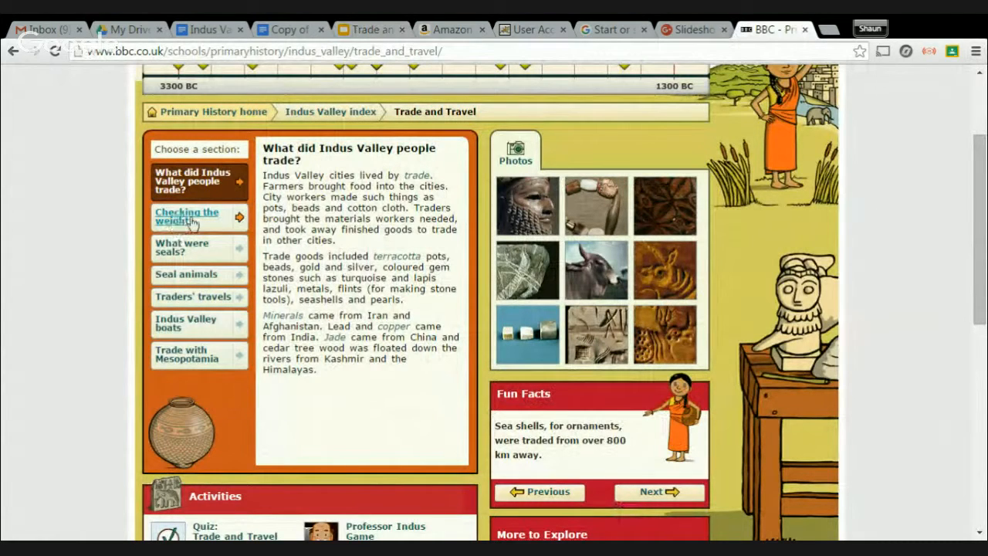
left_click(187, 216)
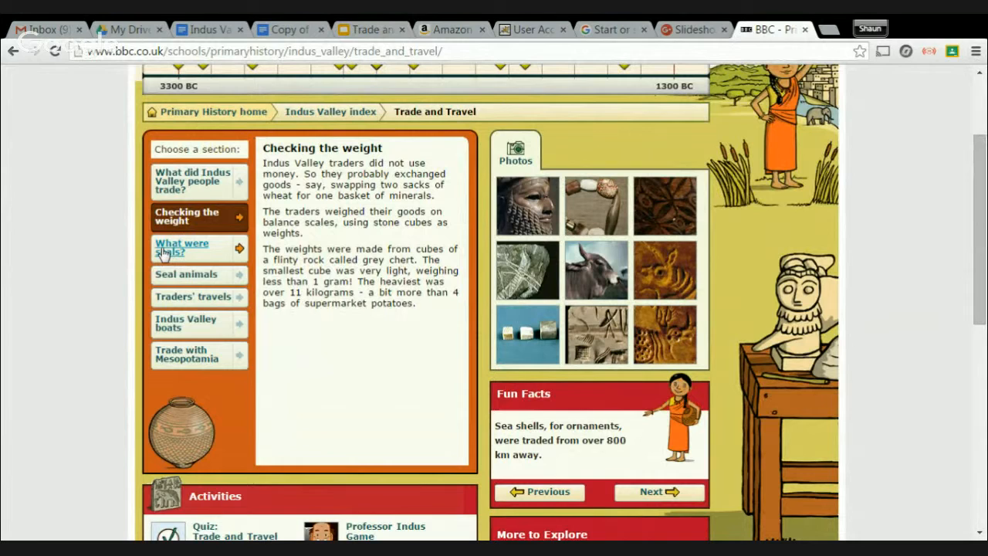
left_click(182, 247)
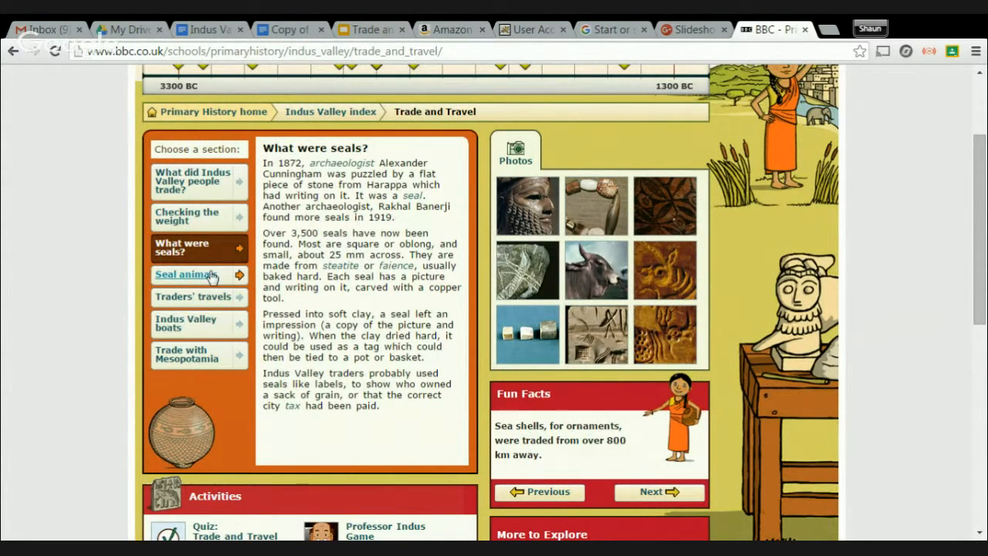
left_click(185, 274)
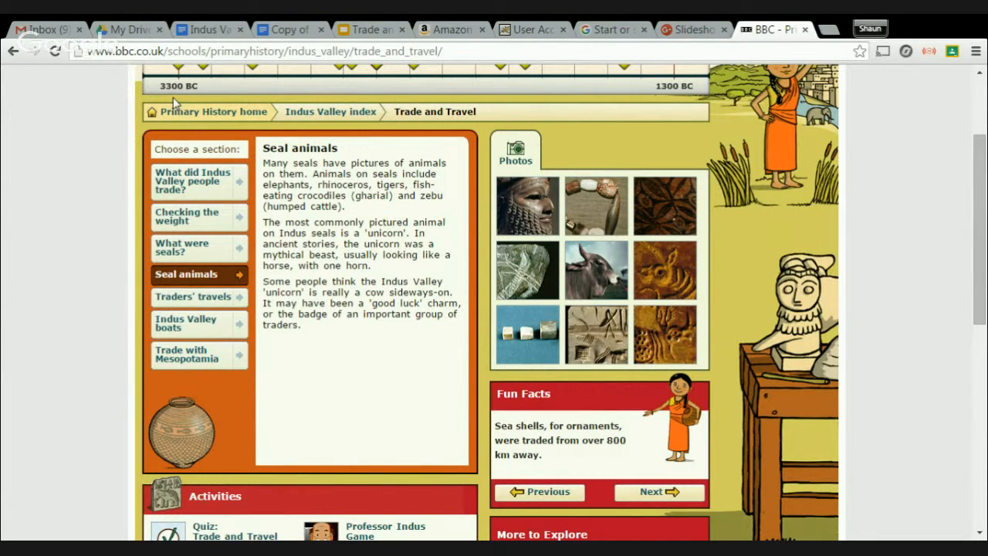
mouse_move(378, 320)
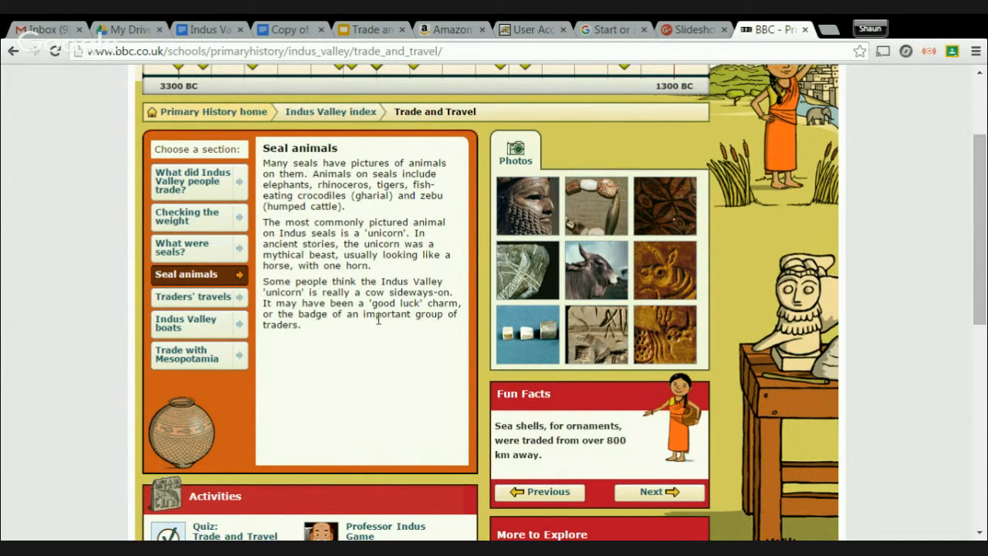
mouse_move(193, 181)
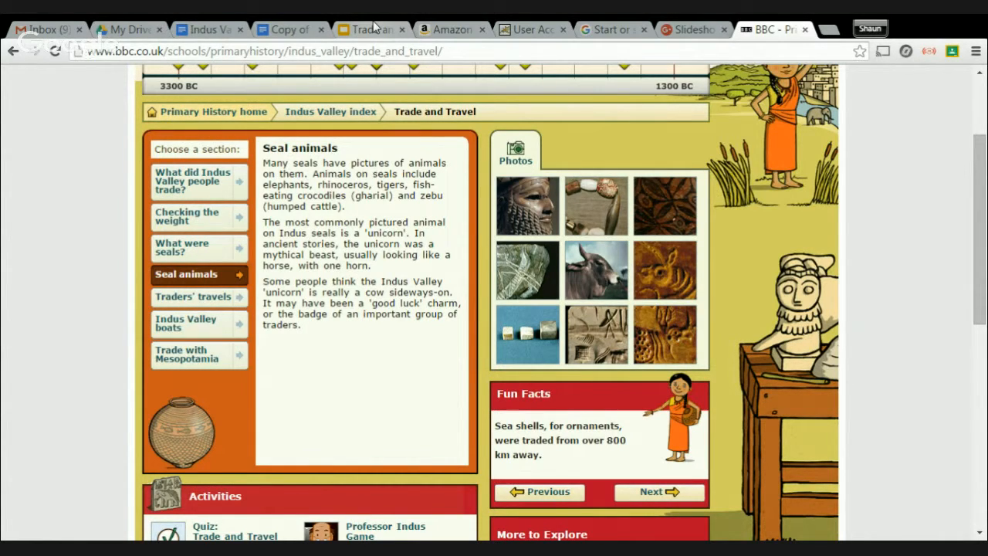
mouse_move(371, 29)
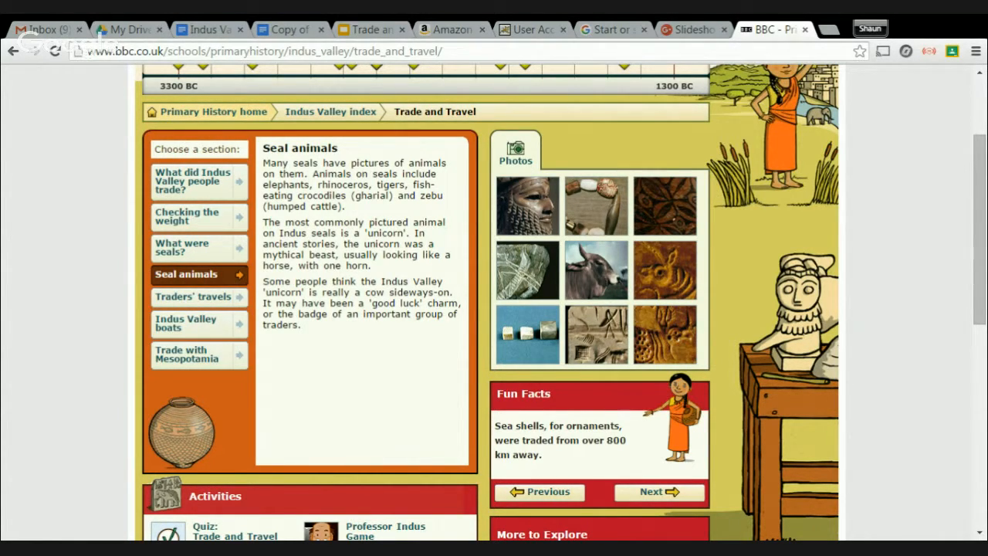